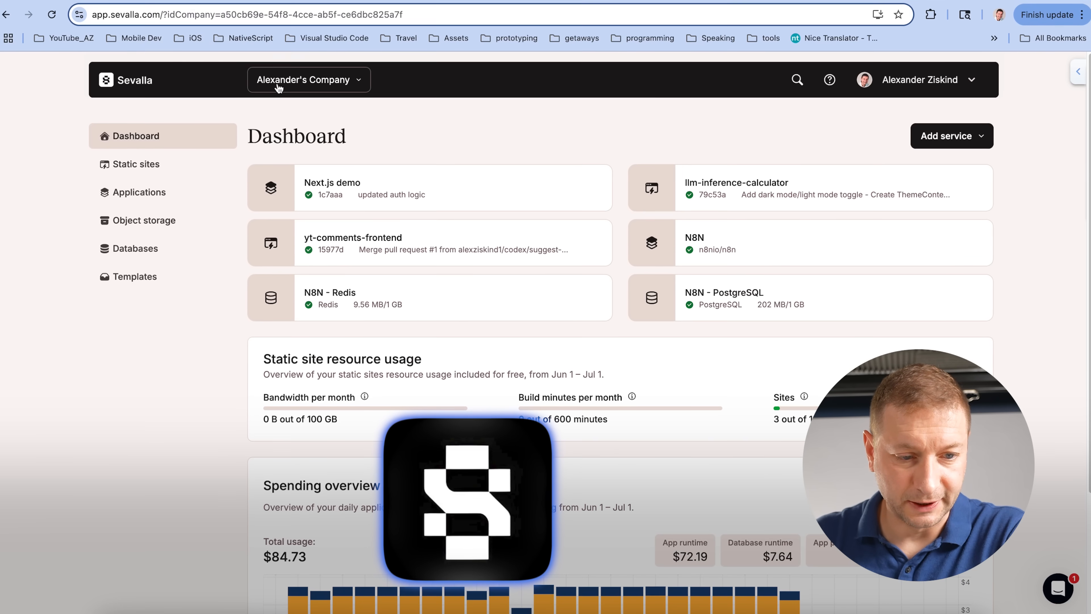
Browse the static sites, object storage and databases sections, viewing the llm-inference-calculator site
left_click(135, 164)
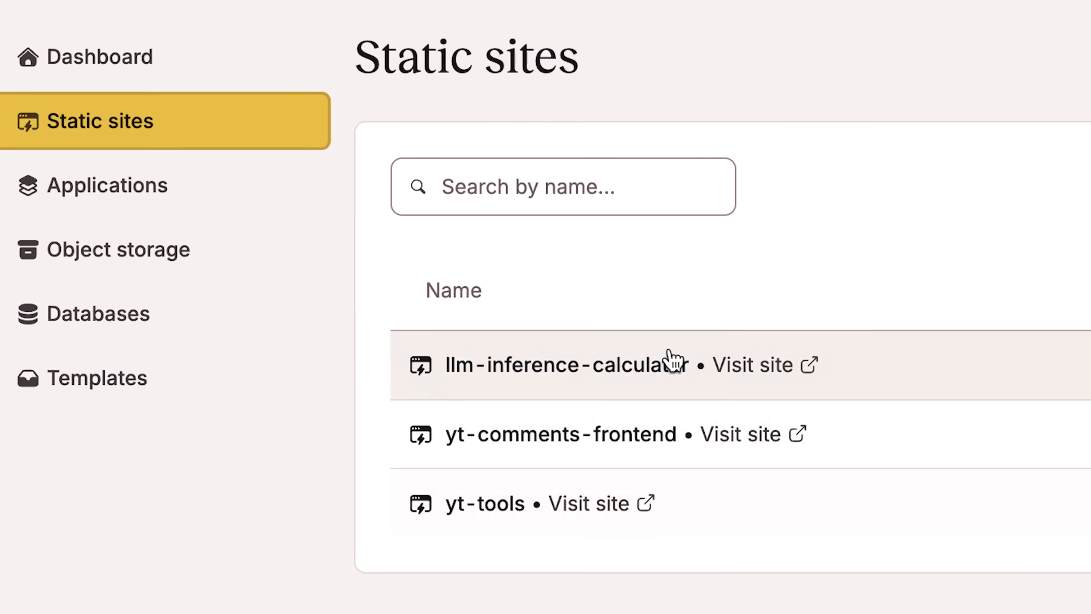
left_click(566, 364)
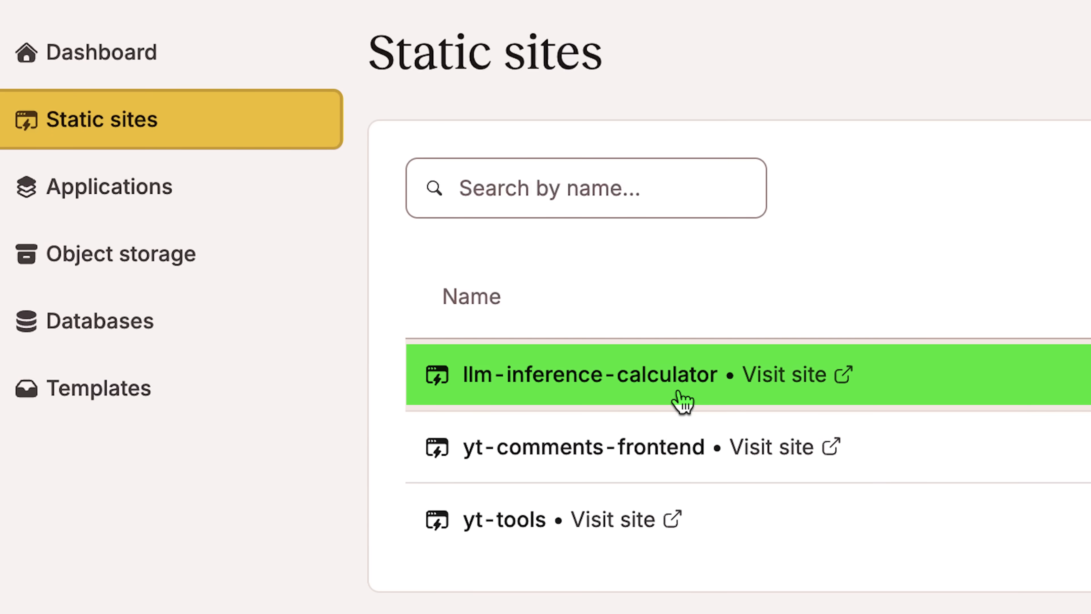
mouse_move(672, 470)
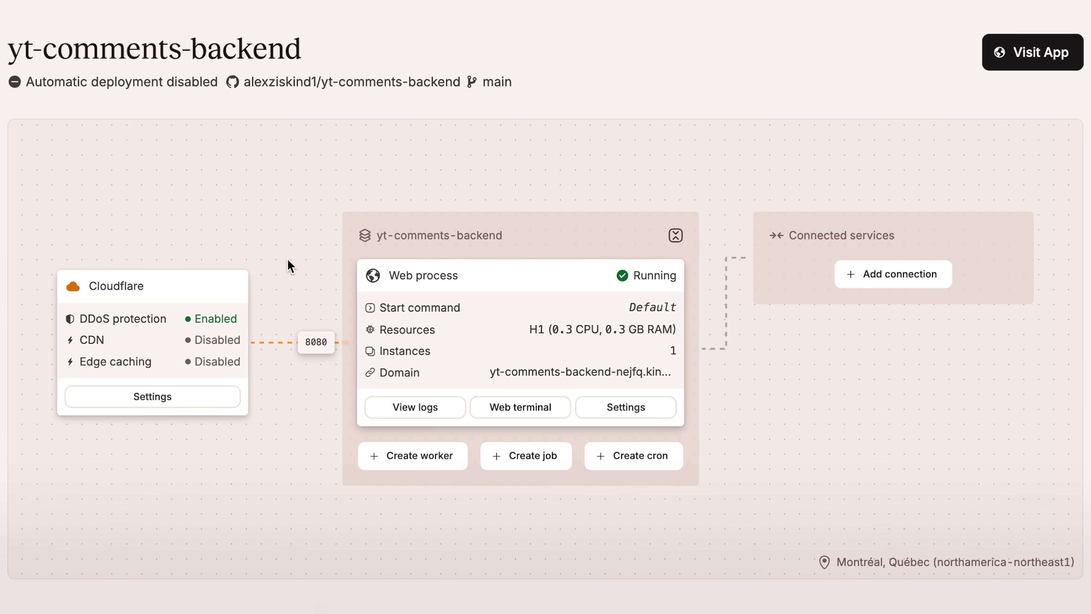
left_click(102, 230)
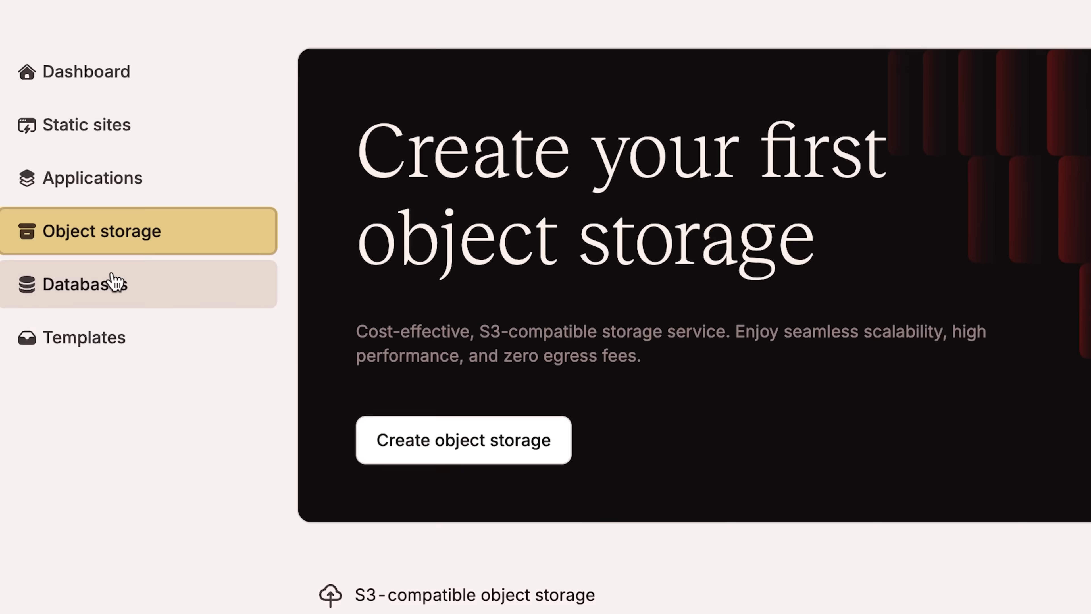
left_click(102, 283)
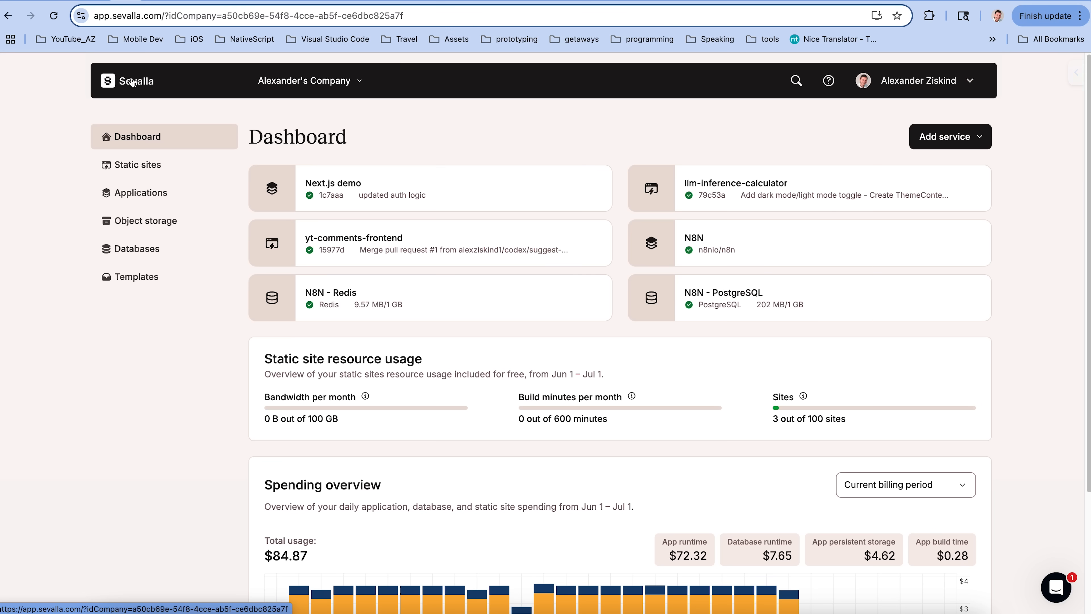
Deploy the Next.js template as a new application in Ashburn, Virginia (us-east4)
left_click(137, 277)
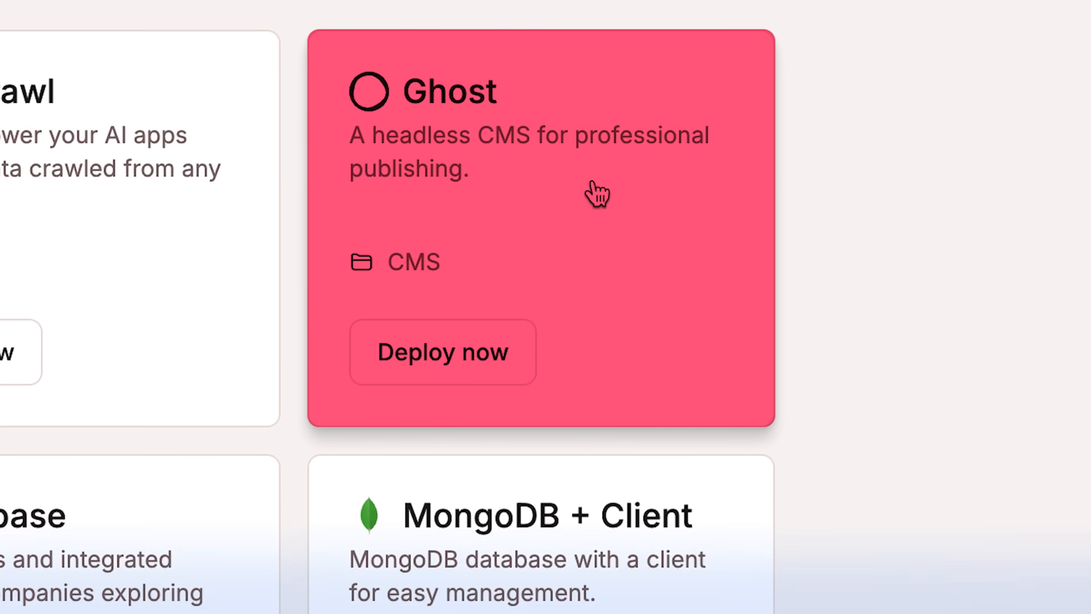
scroll("down", 3)
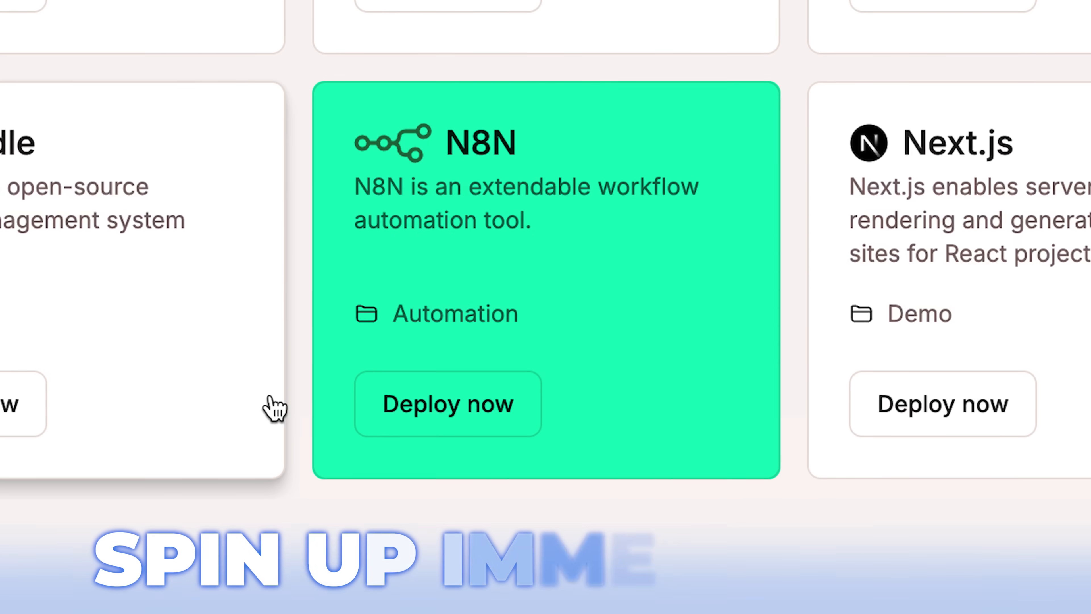
mouse_move(723, 368)
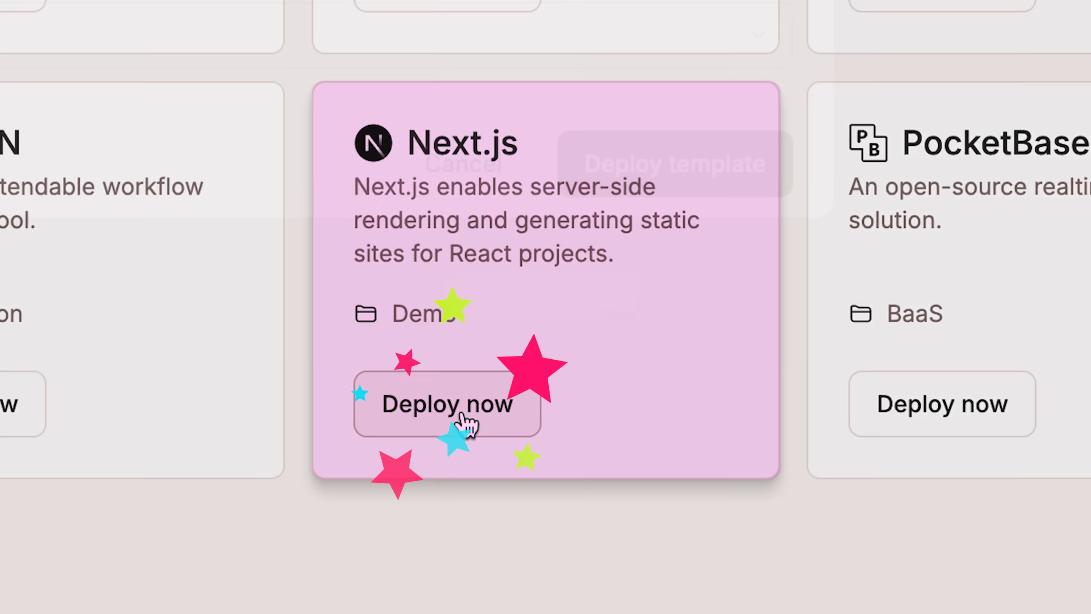
left_click(446, 404)
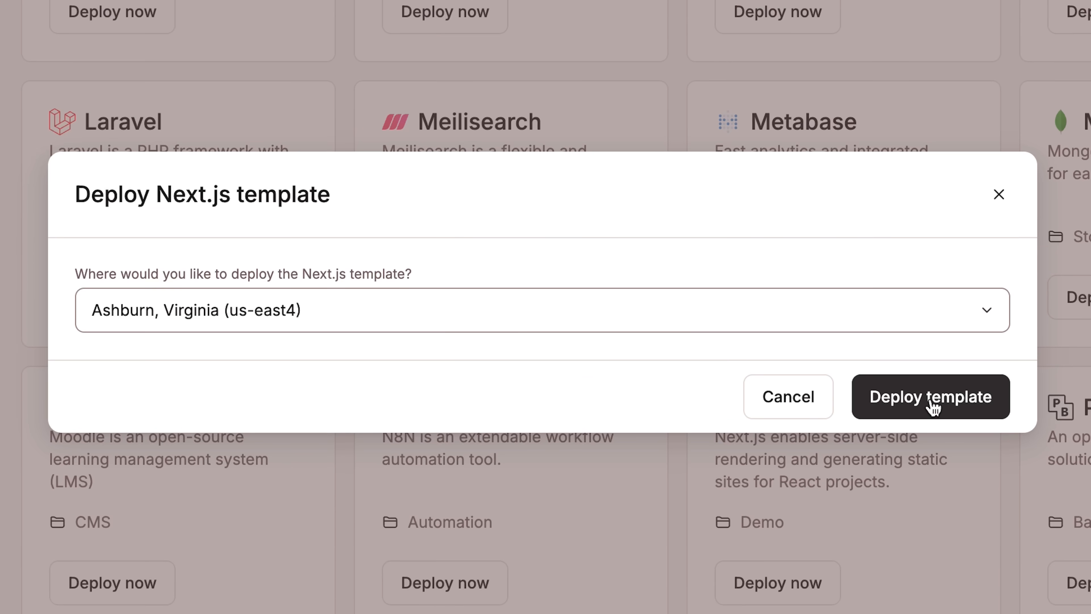
left_click(930, 397)
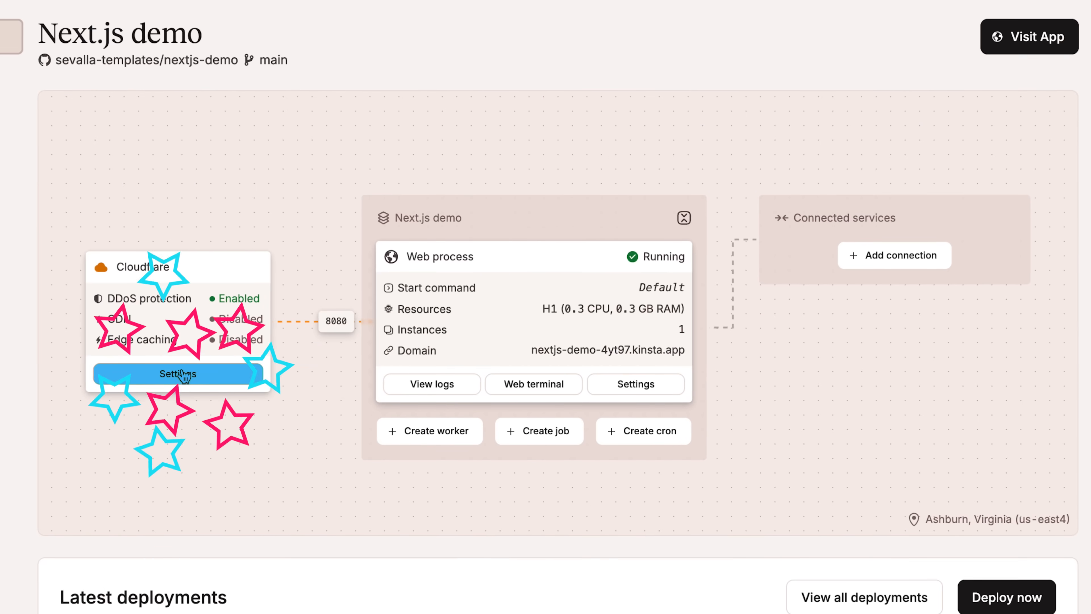
Review the CDN and edge caching settings, turning the CDN status off
left_click(177, 374)
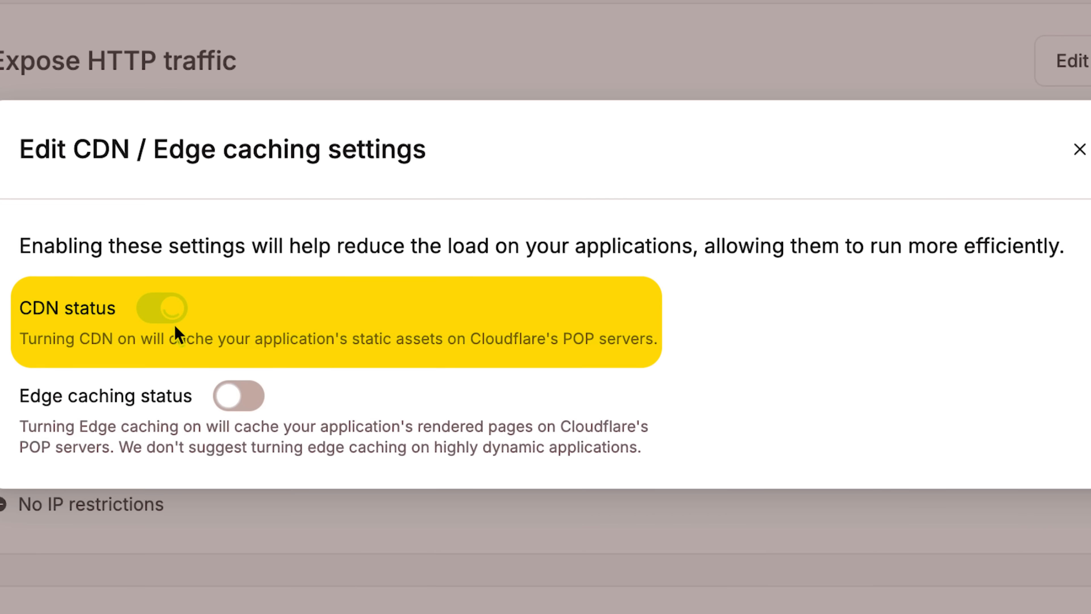
left_click(161, 308)
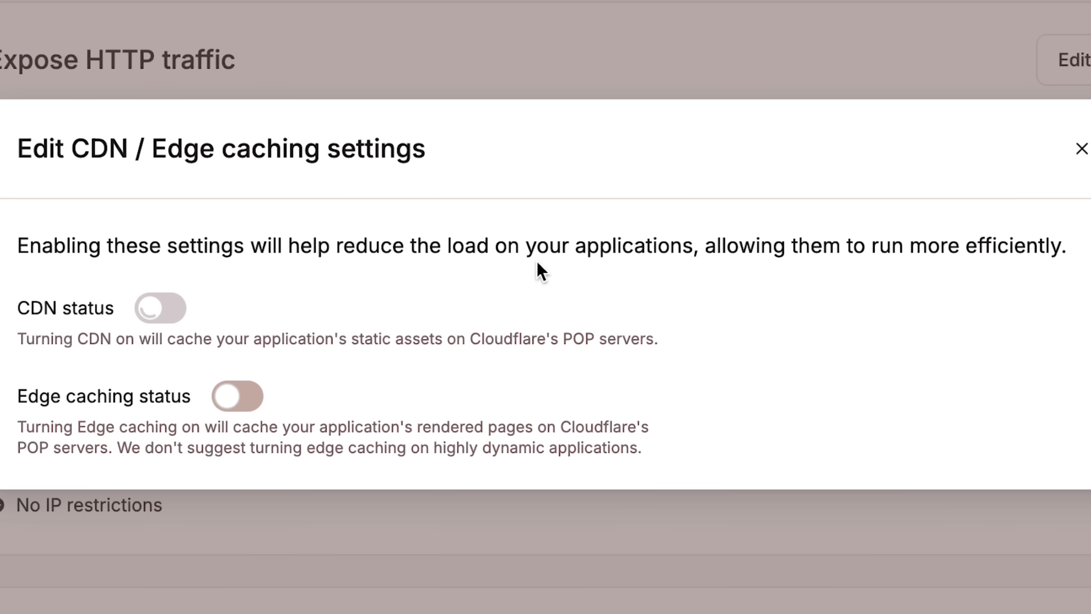
left_click(1081, 148)
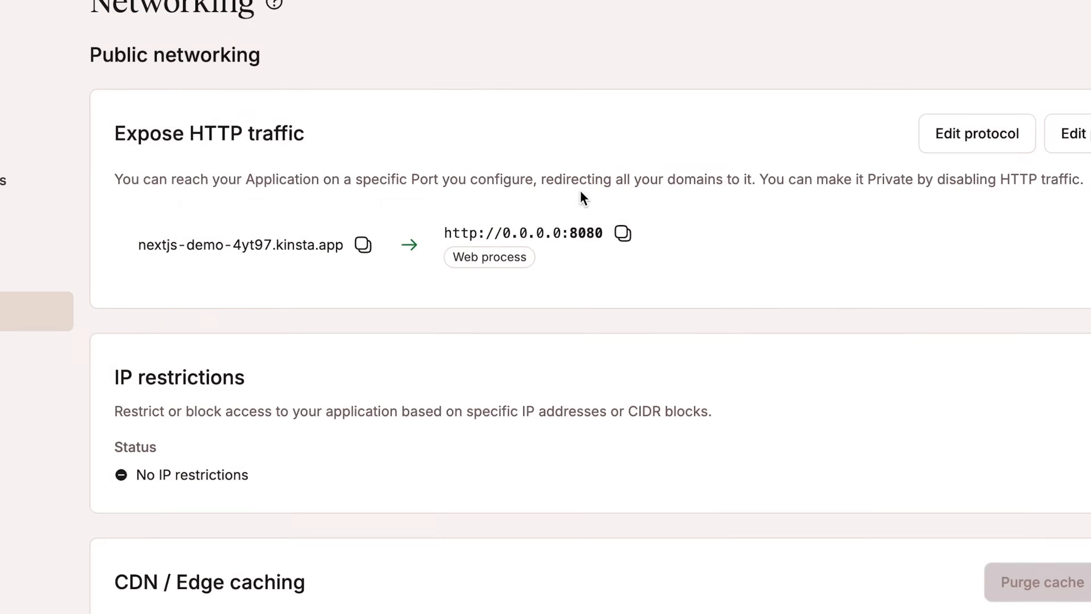
Tour the disks, users and environment-variable sections, then reach the sevalla-templates/nextjs-demo GitHub repository
left_click(36, 354)
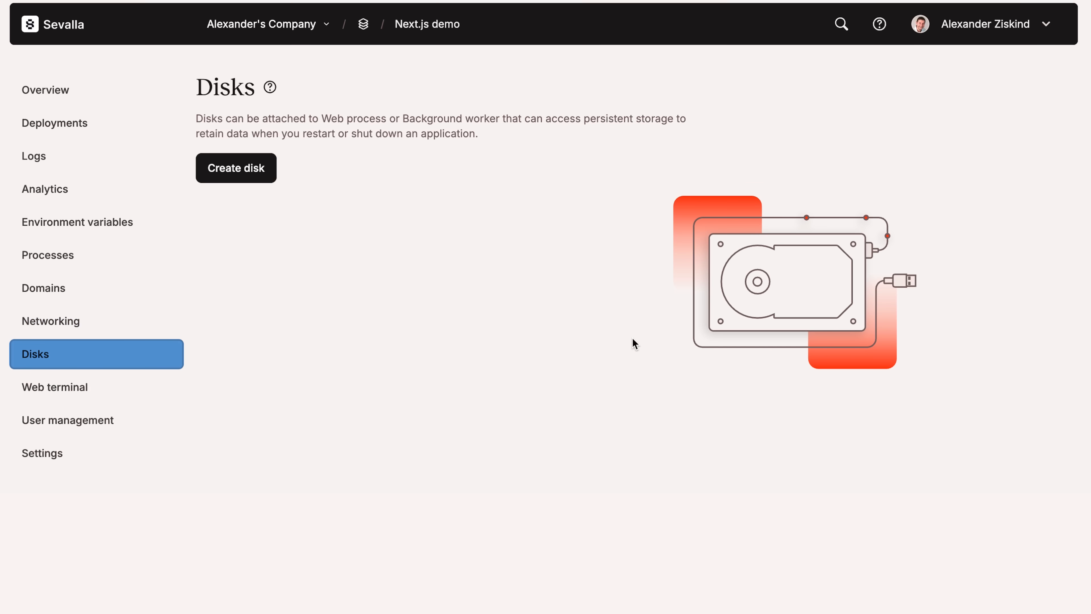
left_click(68, 419)
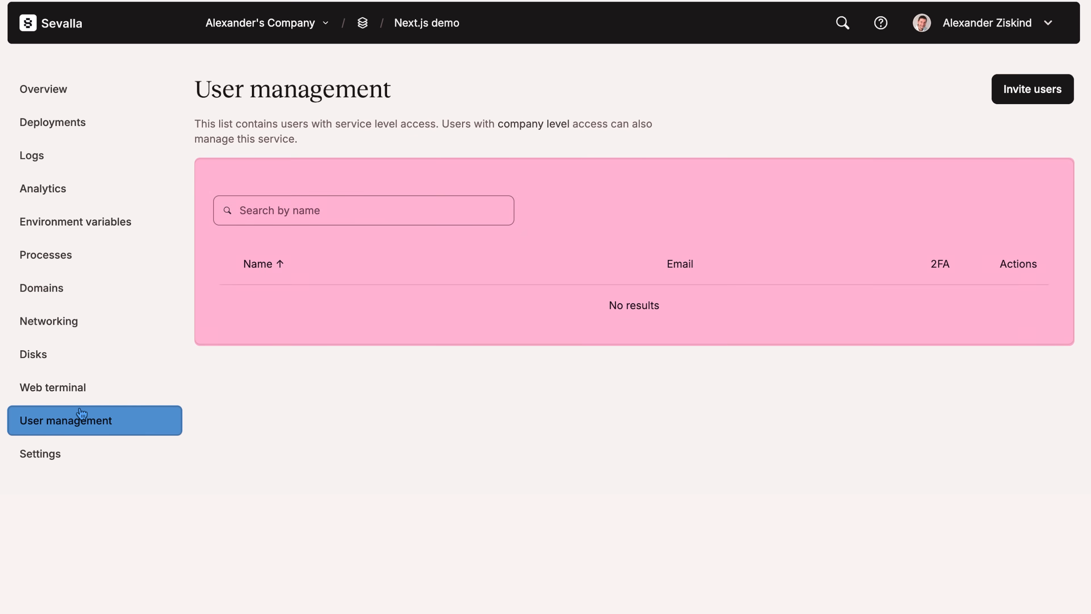
mouse_move(90, 229)
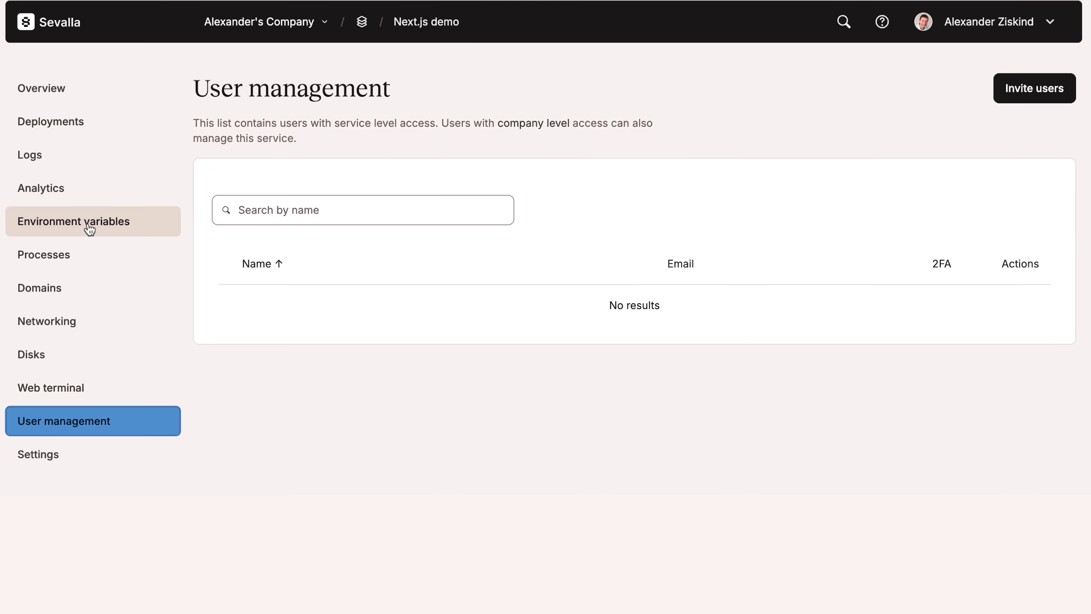
left_click(50, 121)
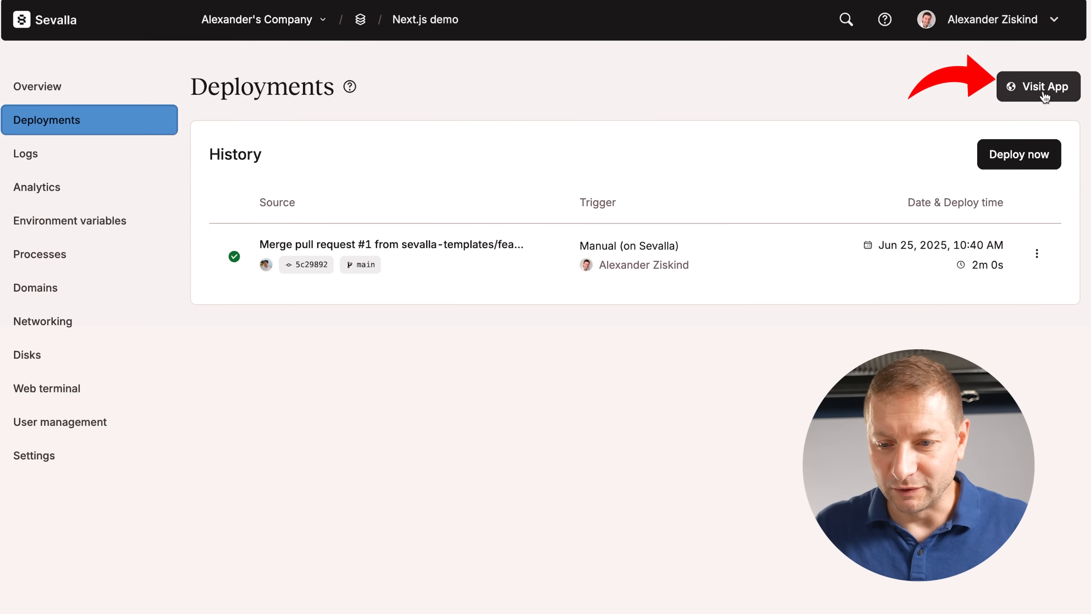
left_click(1038, 86)
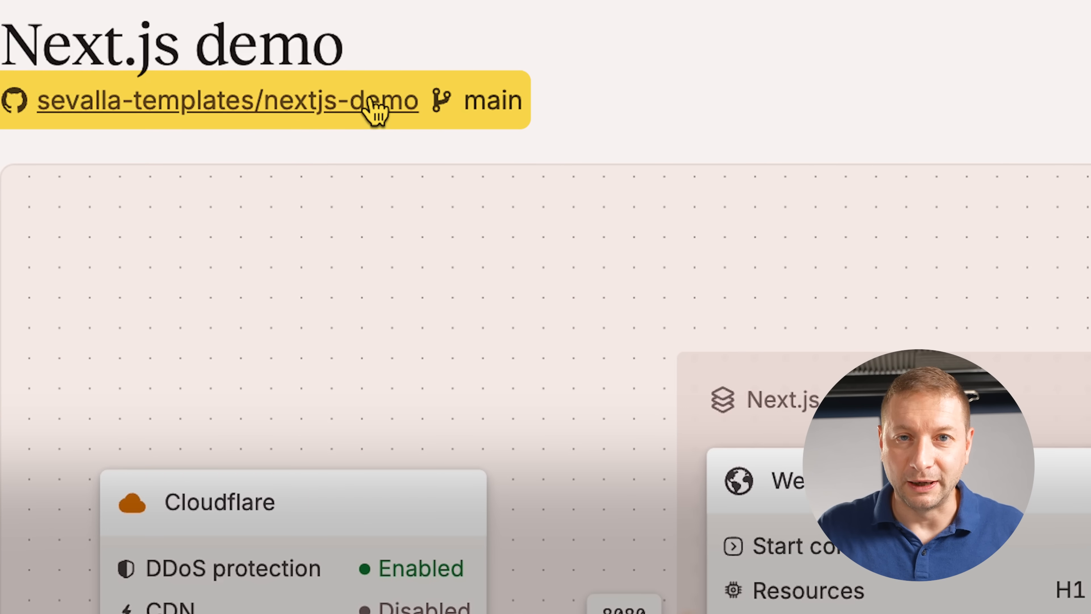
left_click(229, 100)
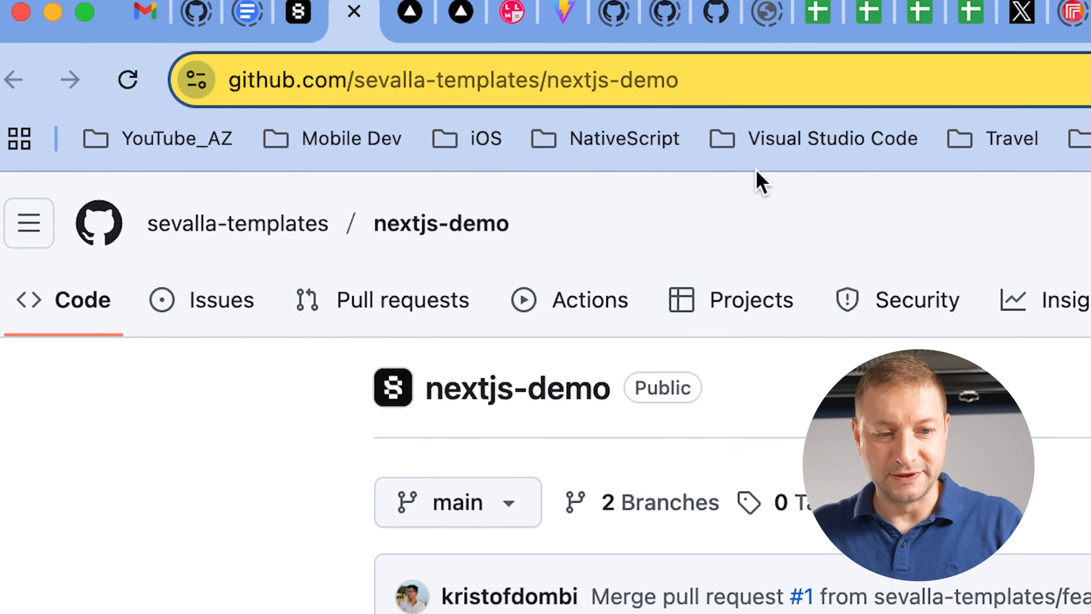
Fork nextjs-demo into a yttools repository described as AZ Channel yt tools
scroll("down", 3)
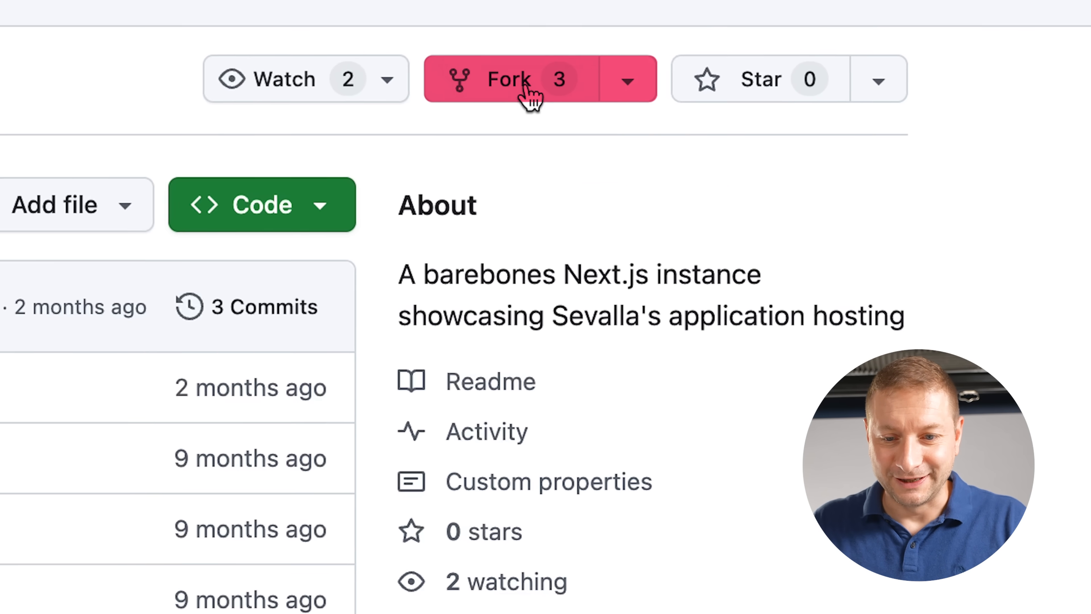
left_click(508, 78)
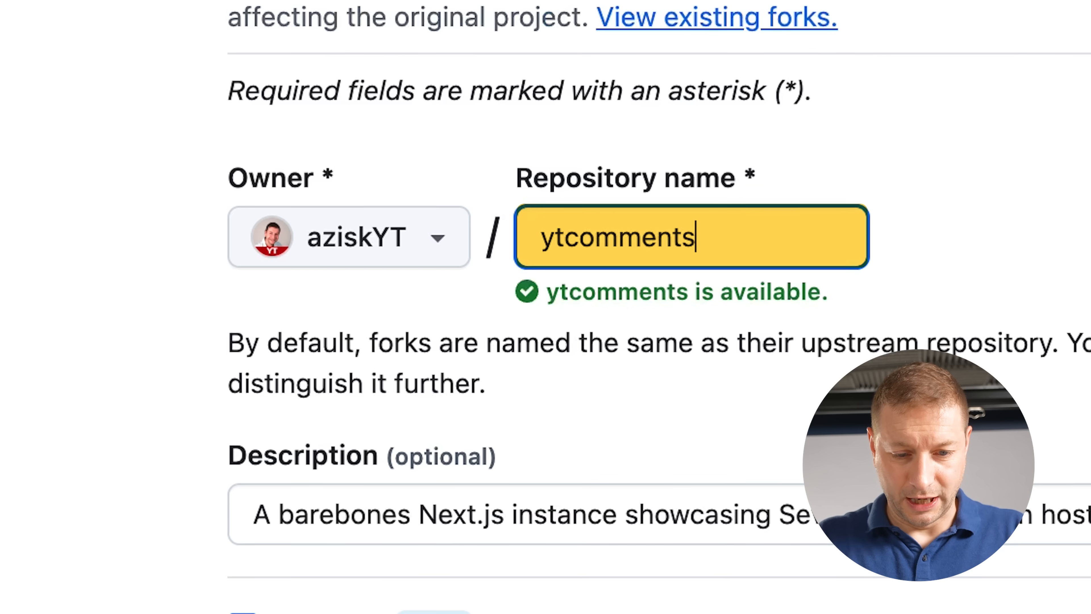
type("yttools")
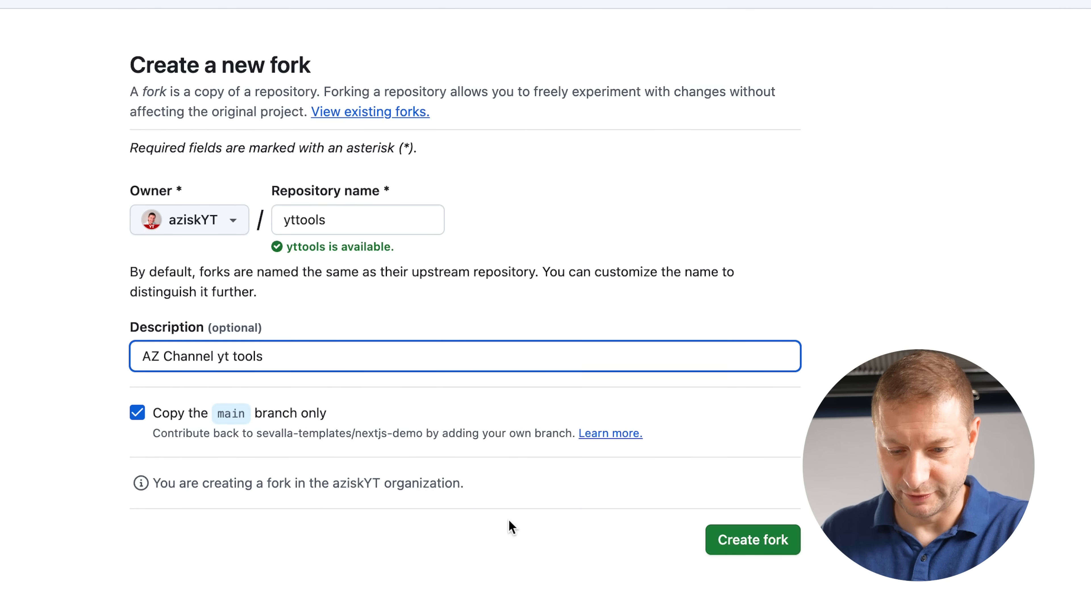
left_click(753, 540)
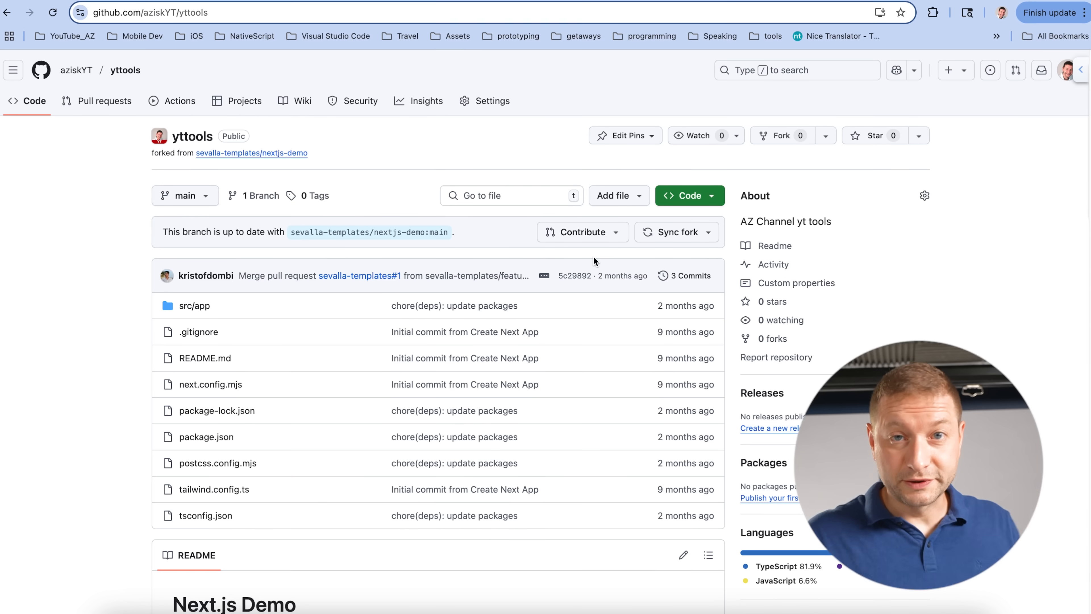
left_click(684, 195)
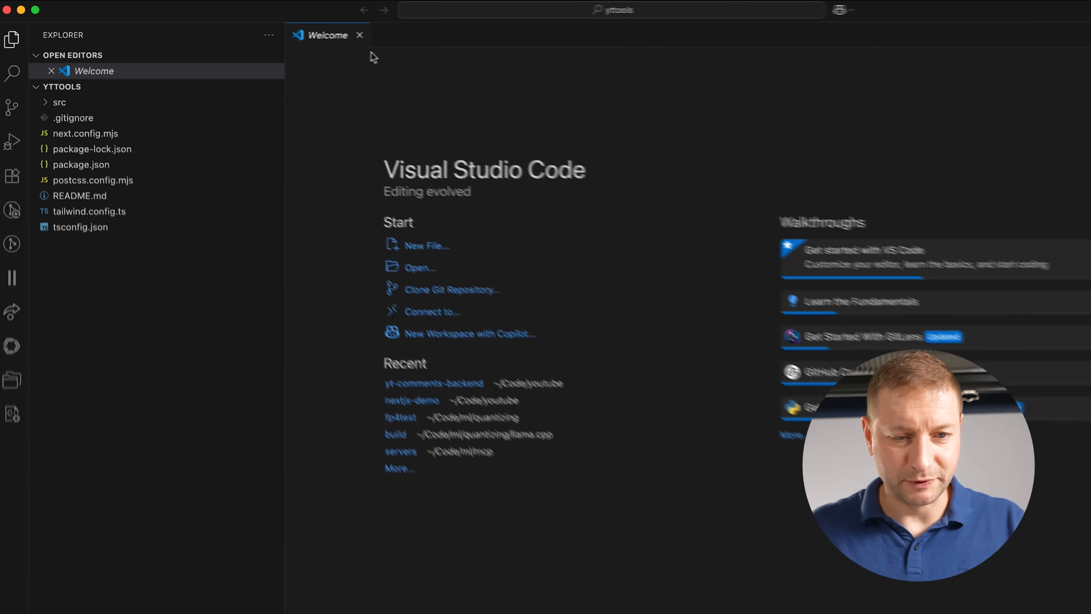
Run npm install and npm run dev for yttools in the integrated terminal
left_click(59, 102)
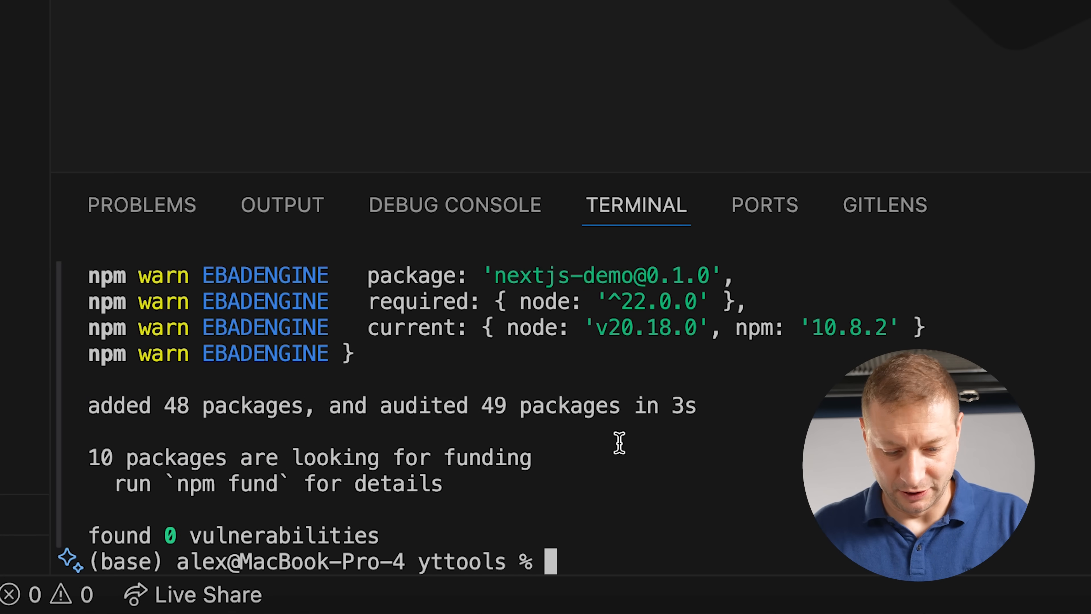
type("npm")
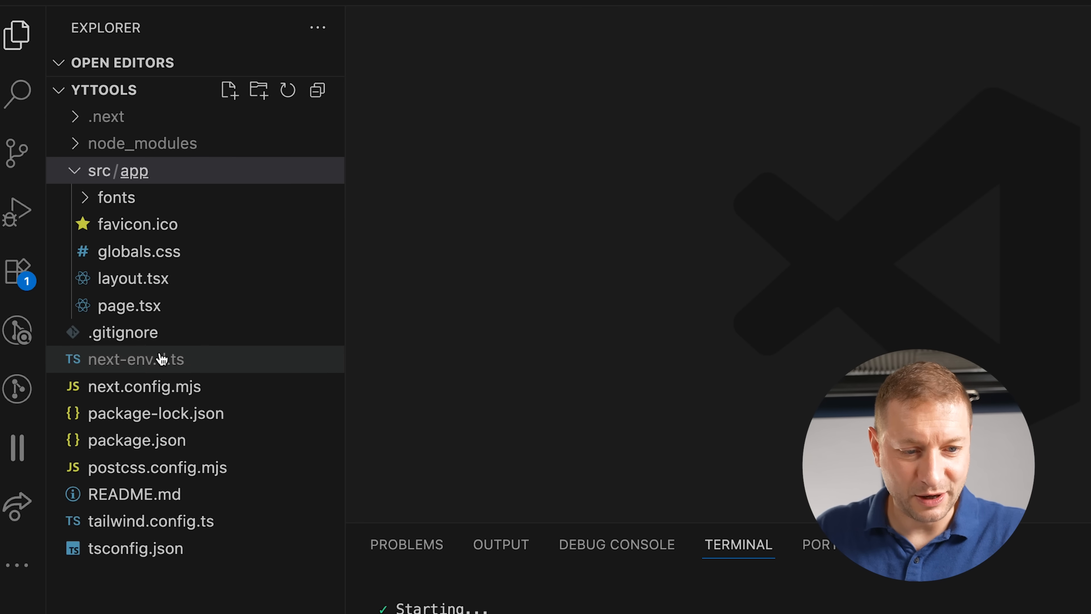
left_click(117, 171)
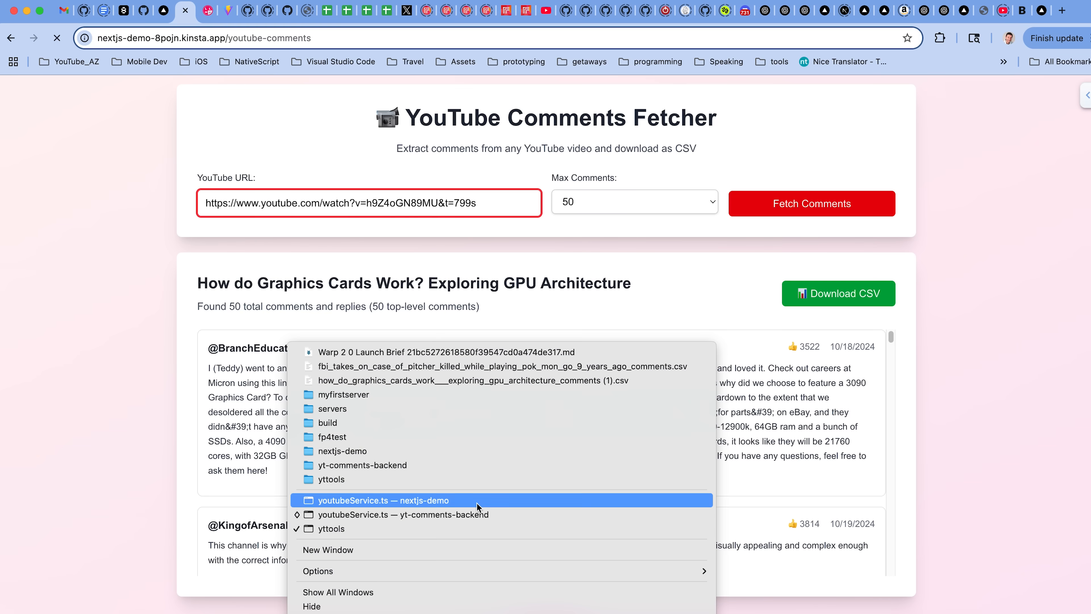
Switch to the nextjs-demo editor window showing the .env.local service account settings
left_click(382, 500)
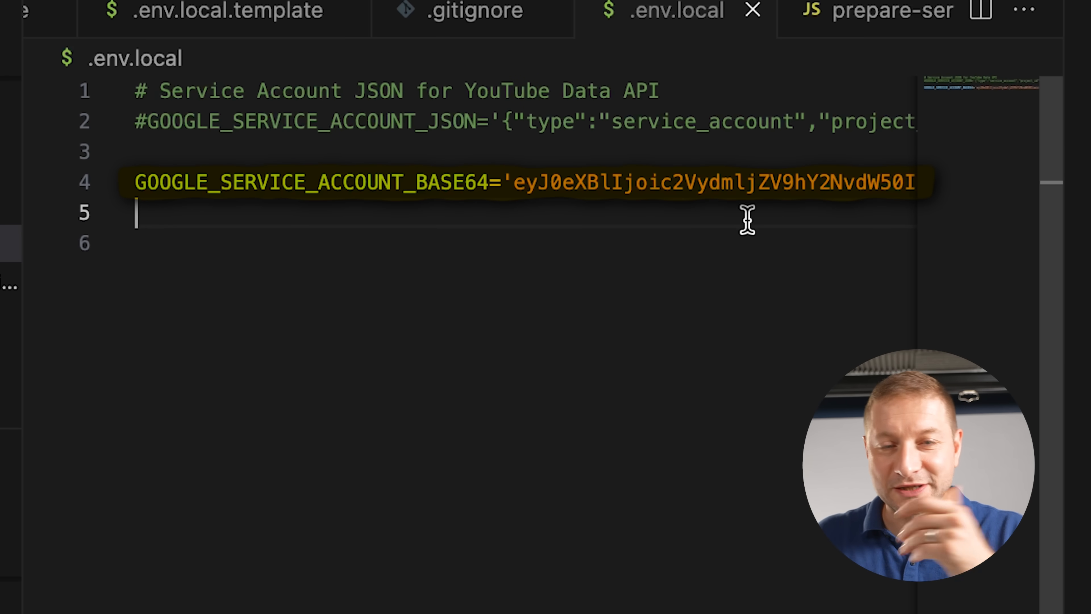
Review the youtube-comments page.tsx JSX with the Copilot Chat panel alongside
key("enter")
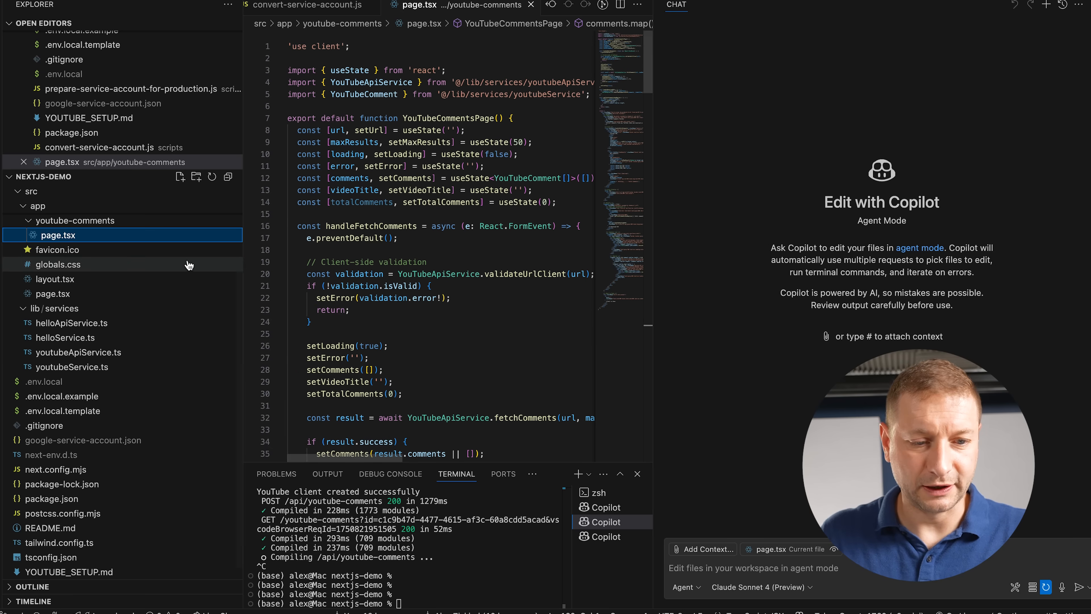
scroll("down", 3)
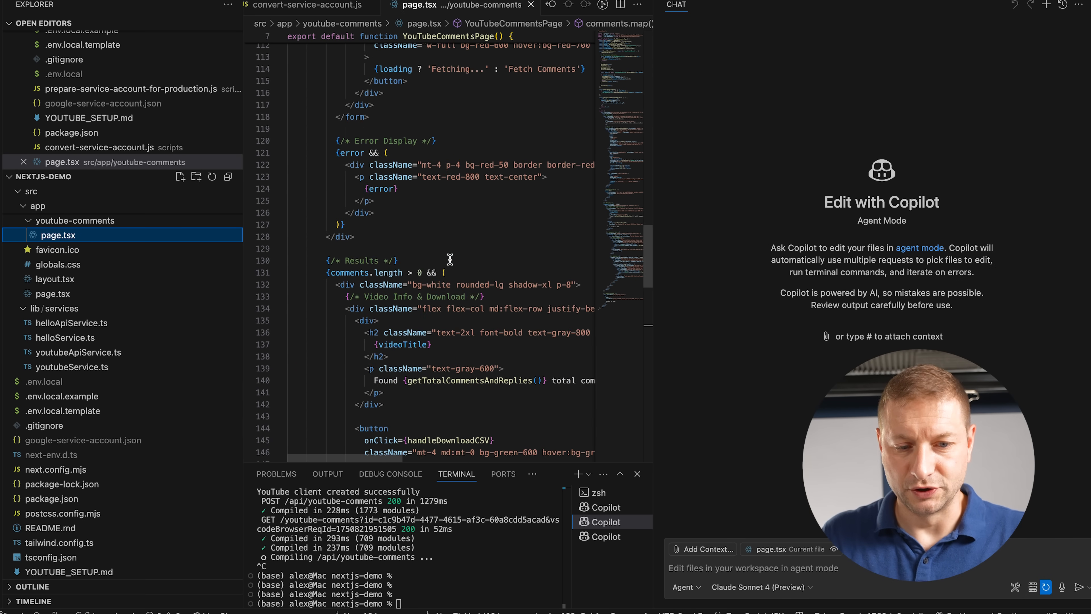
scroll("down", 3)
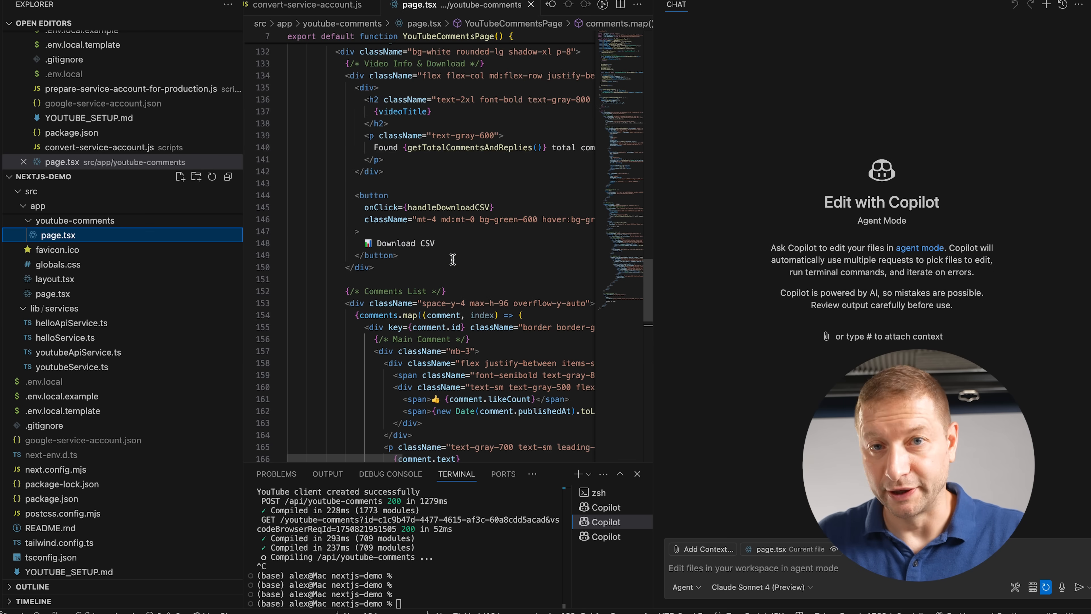
scroll("up", 3)
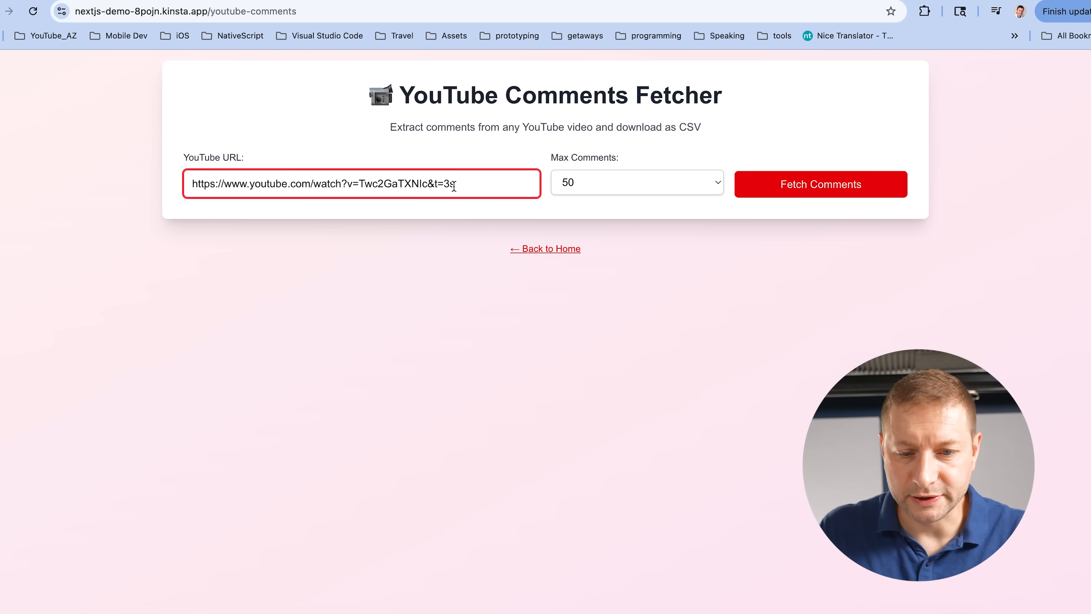
Fetch 100 comments for the Dev Laptop Shopping video and check the available Max Comments limits
left_click(636, 182)
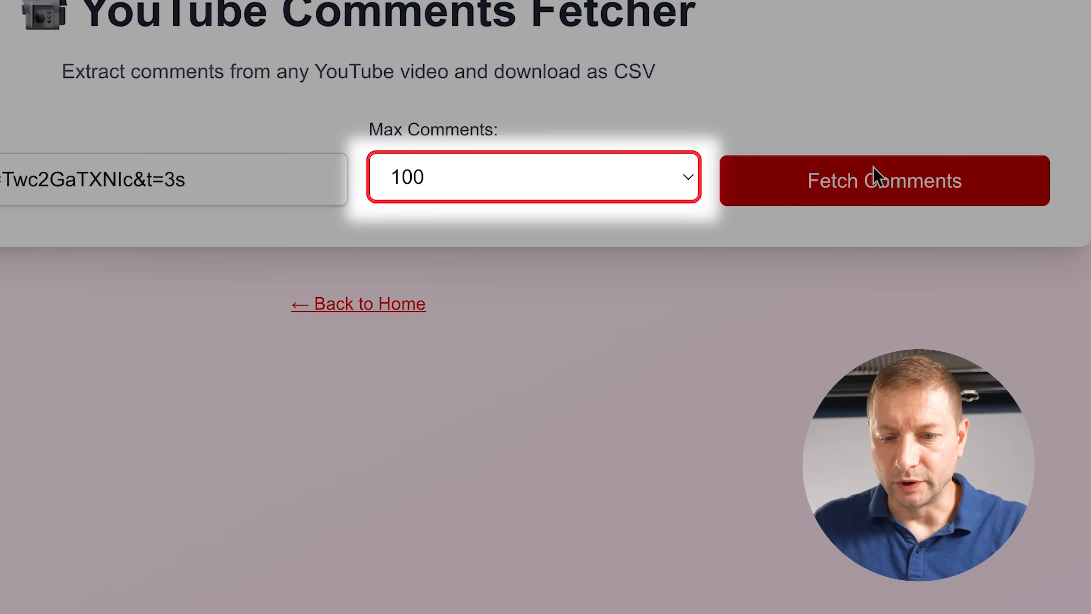
left_click(884, 180)
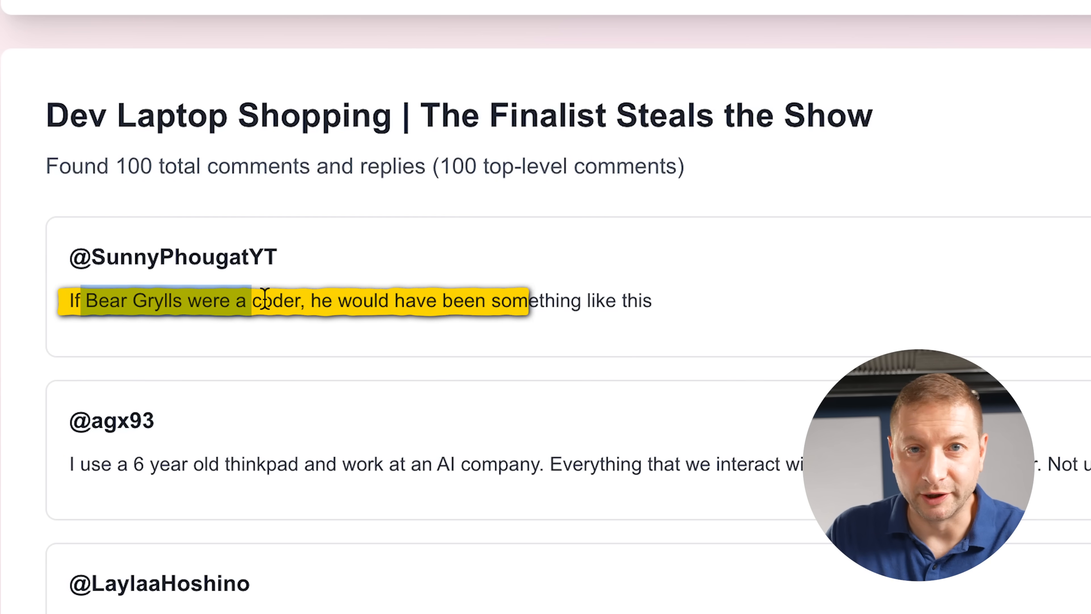
left_click(705, 183)
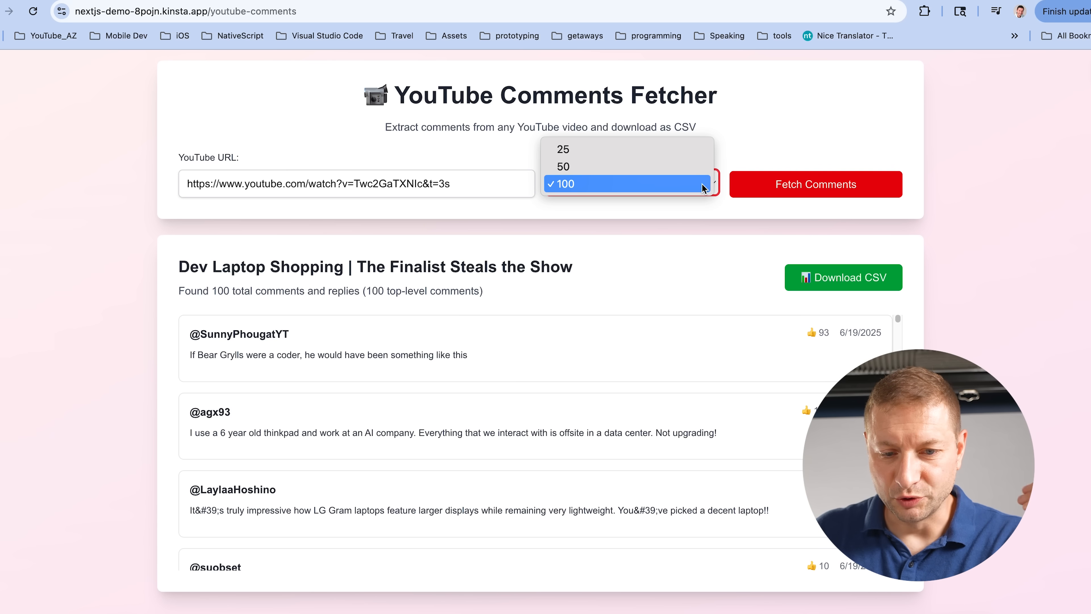
mouse_move(583, 184)
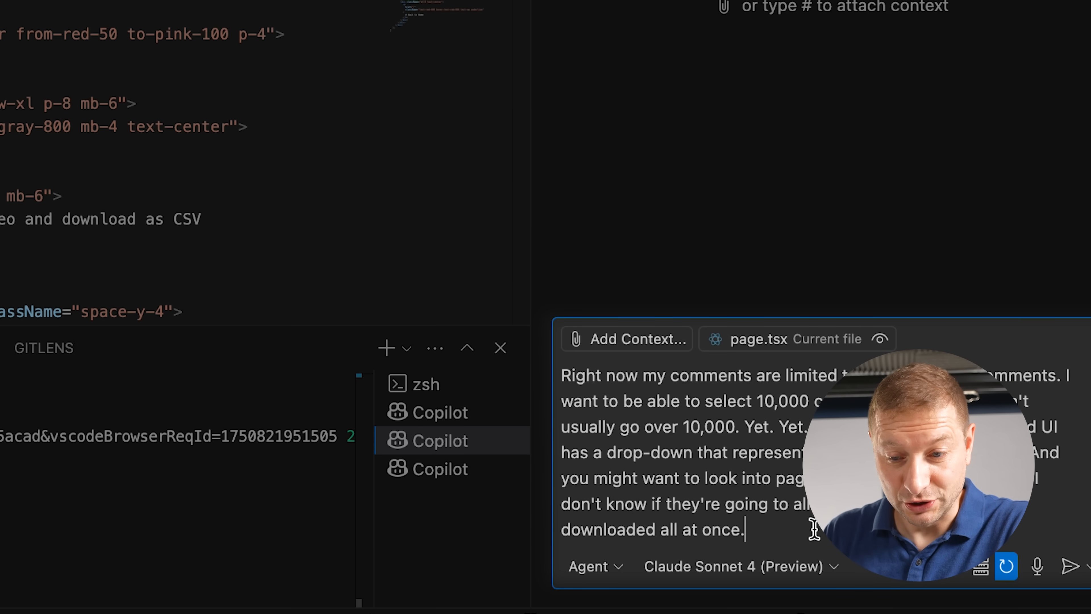
Send Copilot the request for a 10,000-comment option with pagination
left_click(1070, 566)
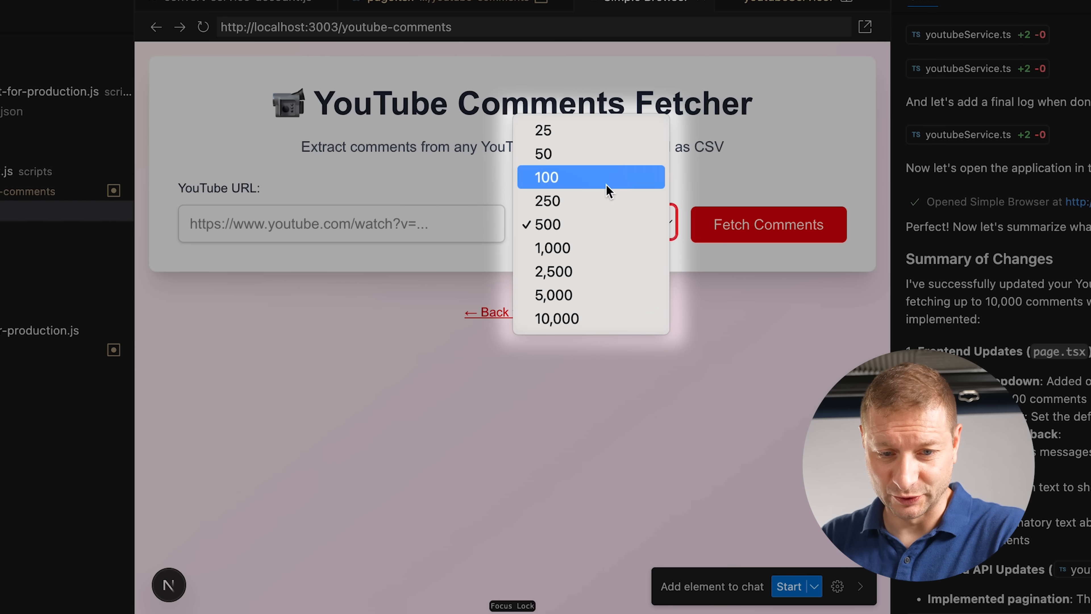
mouse_move(595, 338)
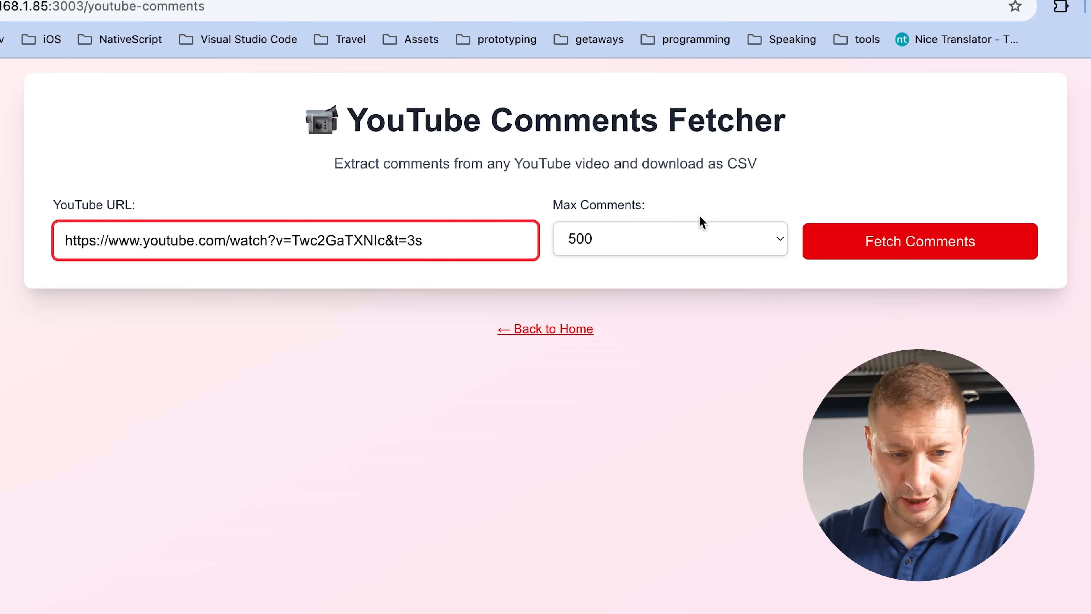
Fetch with a 500 limit, retrieving 180 comments and replies, and scan the results list
left_click(920, 241)
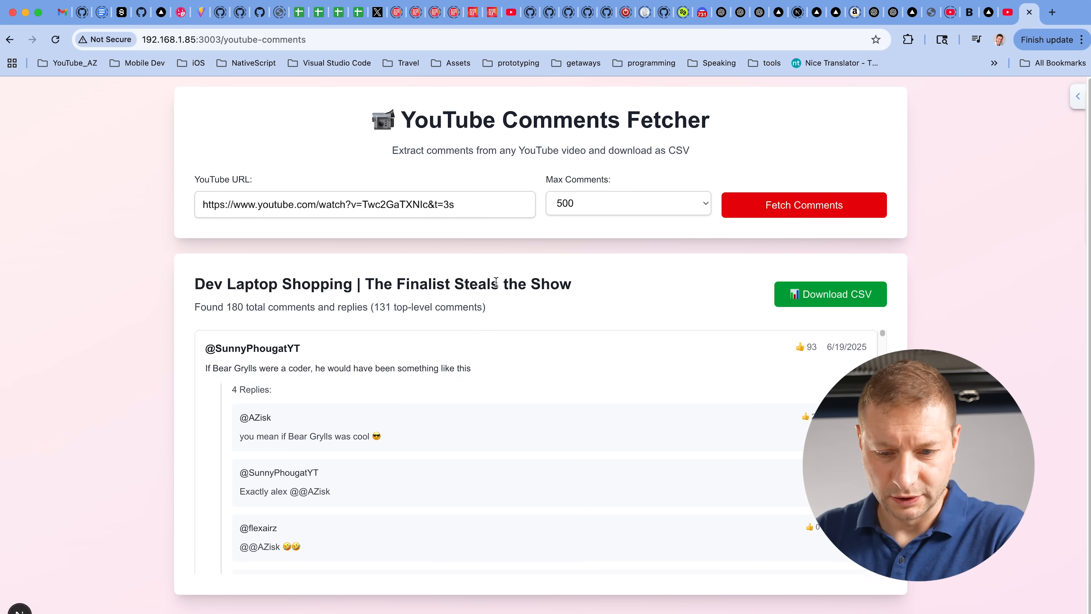
scroll("down", 3)
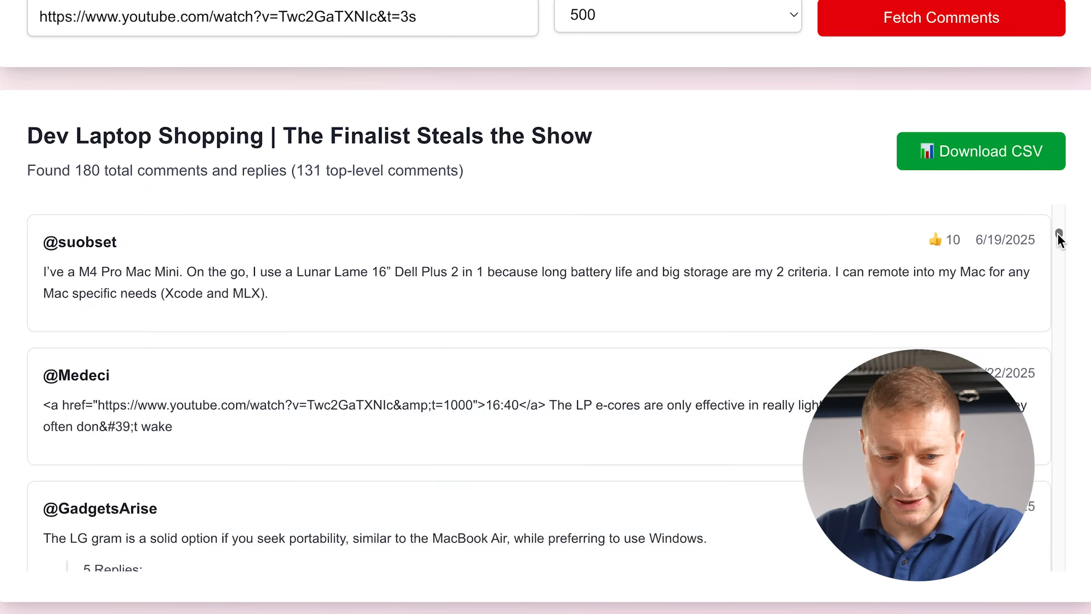
scroll("down", 3)
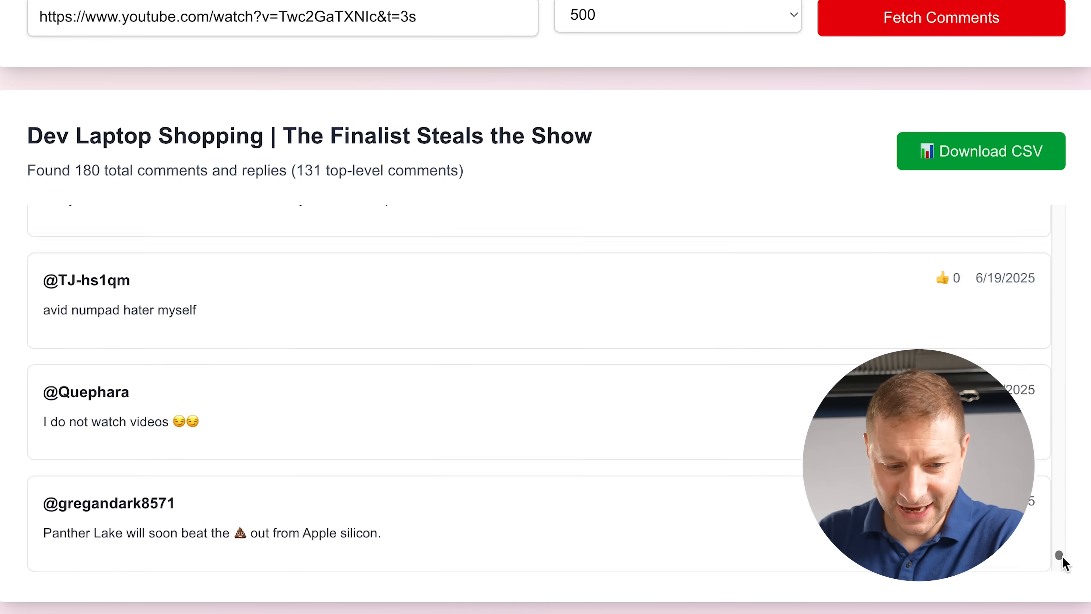
scroll("up", 3)
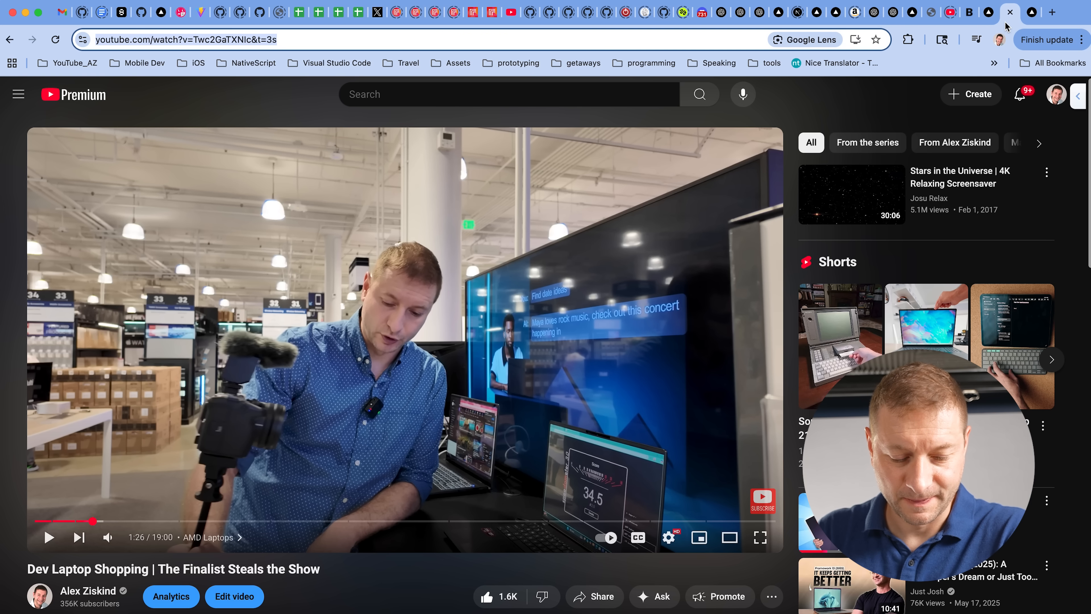
scroll("down", 3)
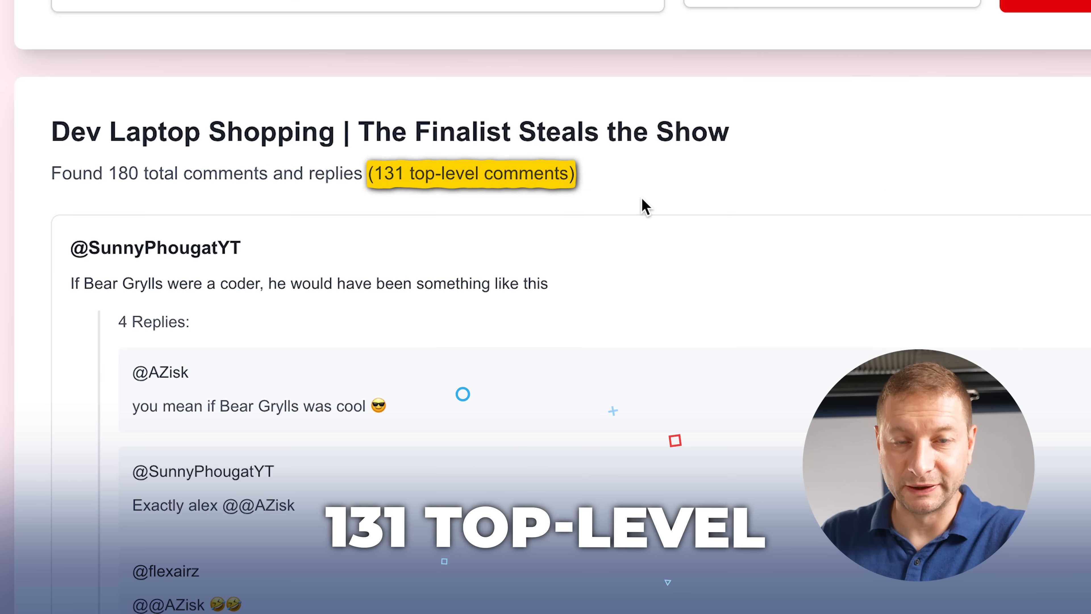
scroll("up", 3)
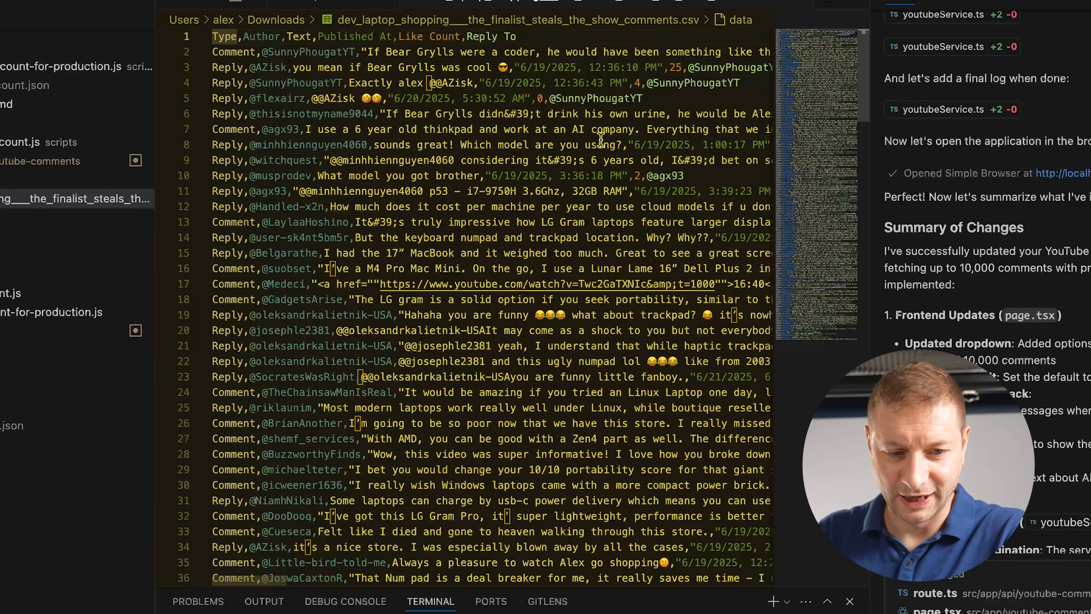
mouse_move(511, 172)
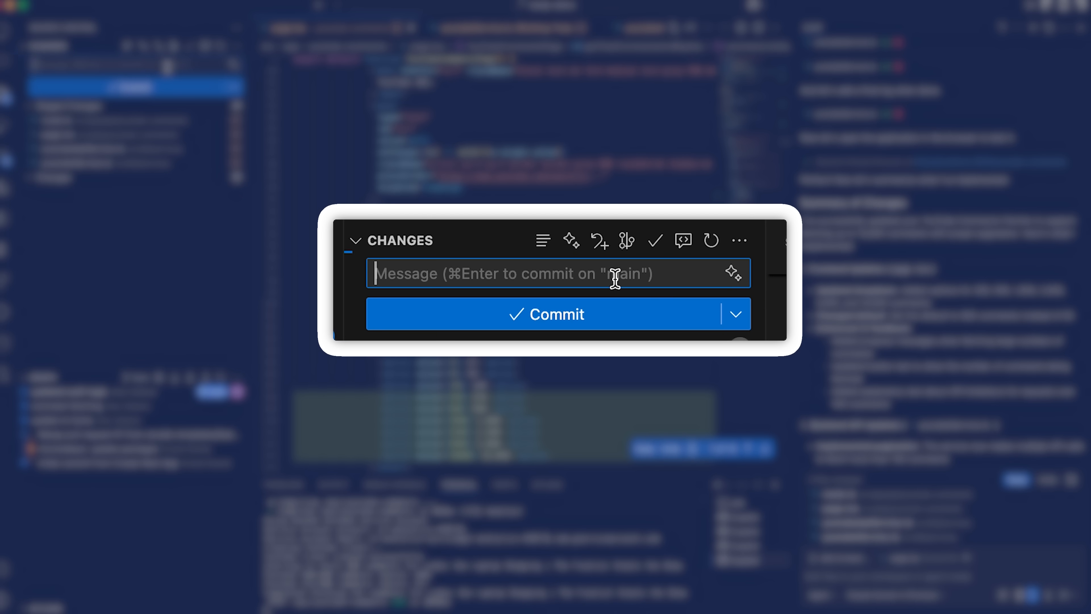
Commit the paging changes to main with the message 'added comment'
type("added comment")
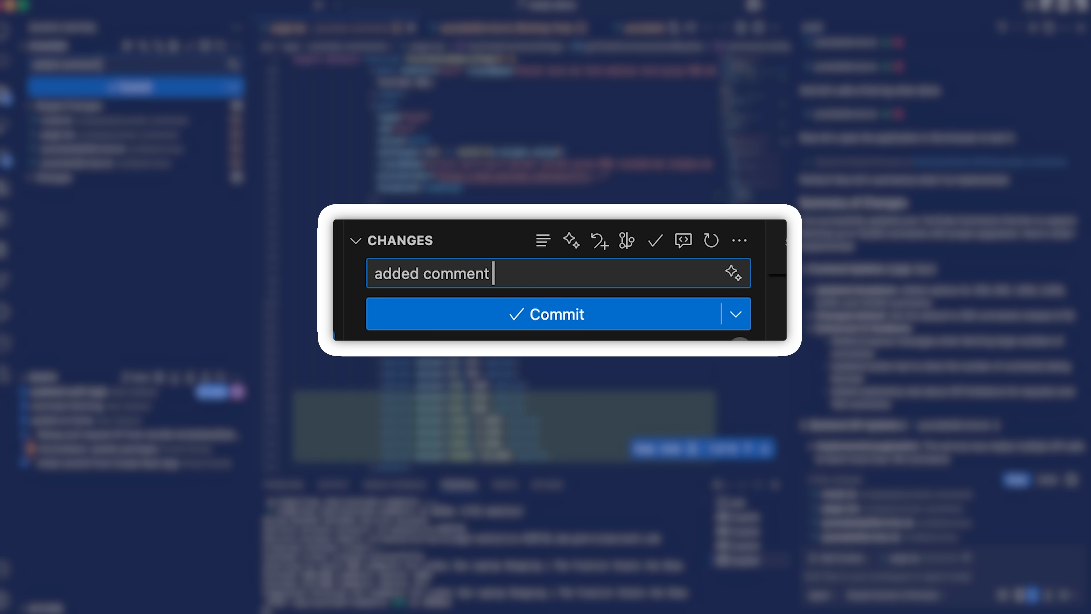
left_click(546, 314)
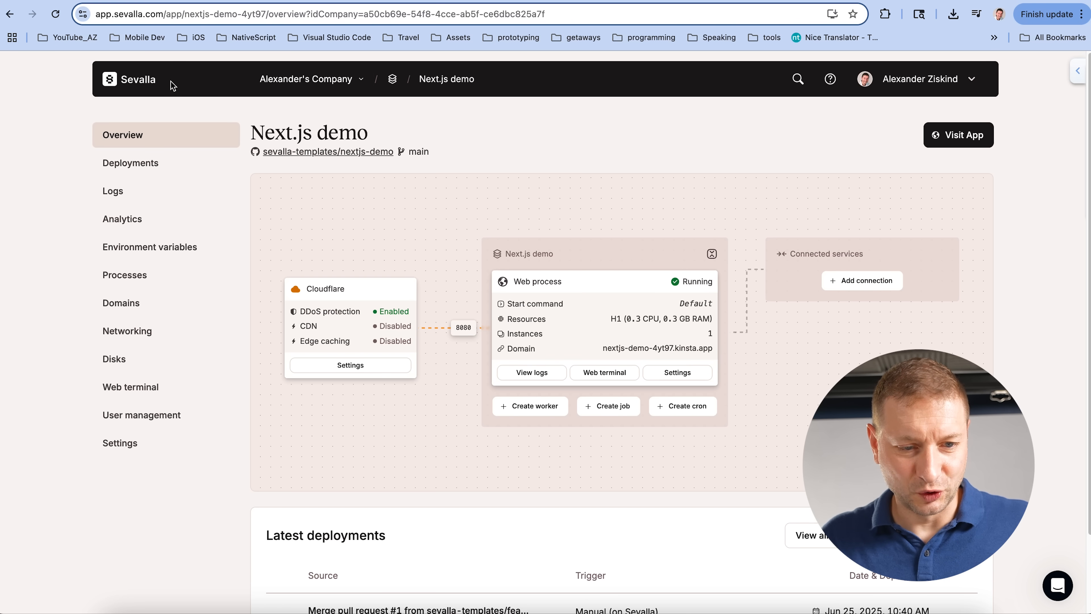
Deploy the latest 'added comment paging' commit from the app's Deployments page
left_click(130, 162)
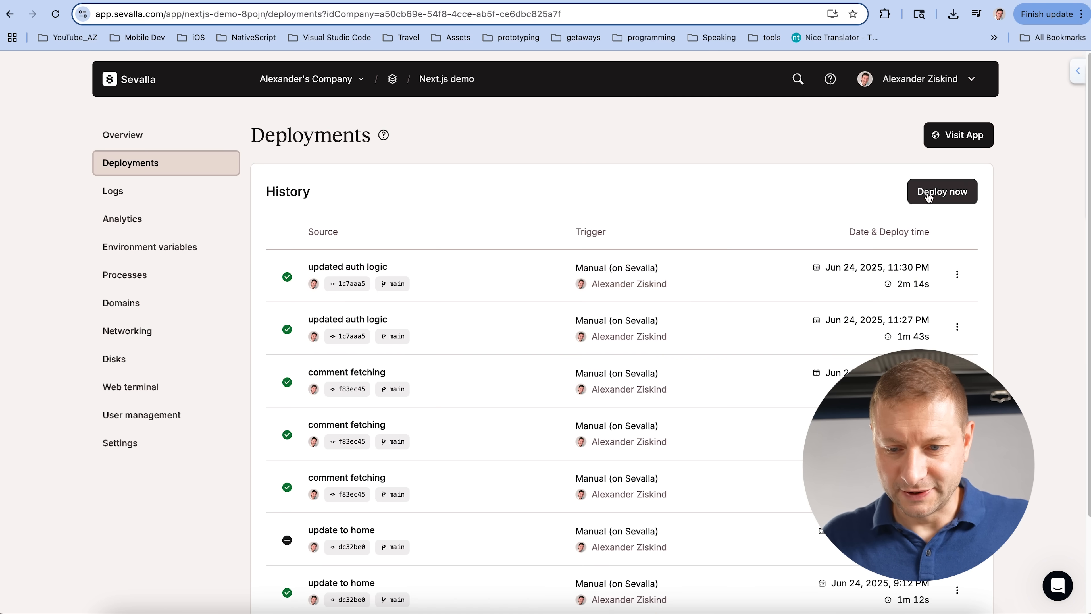
left_click(942, 192)
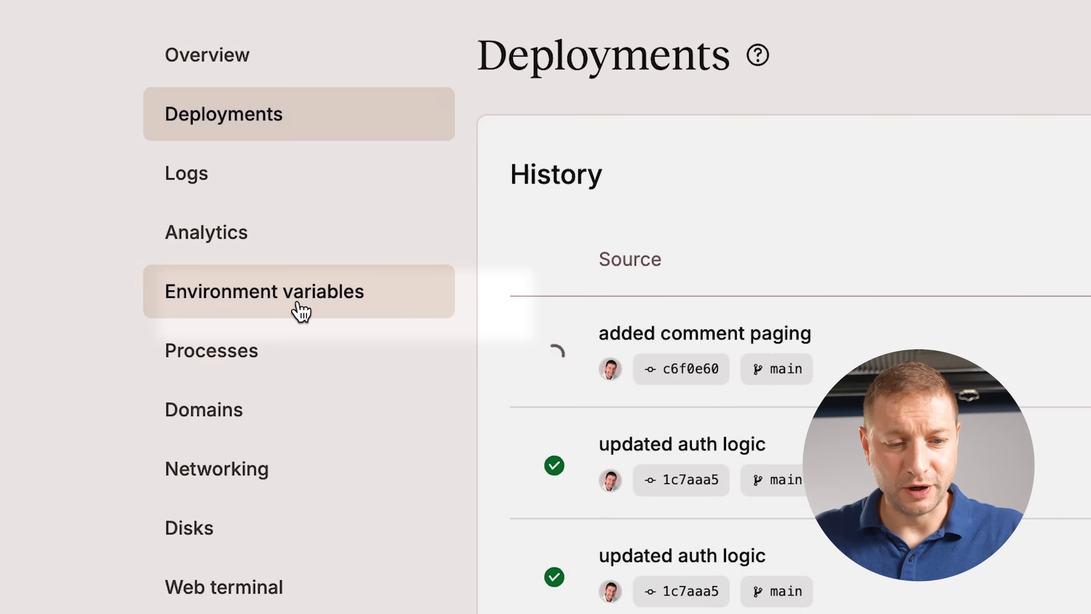
Inspect the GOOGLE_SERVICE_ACCOUNT_BASE64 and GOOGLE_SERVICE_ACCOUNT_JSON environment variables
left_click(265, 291)
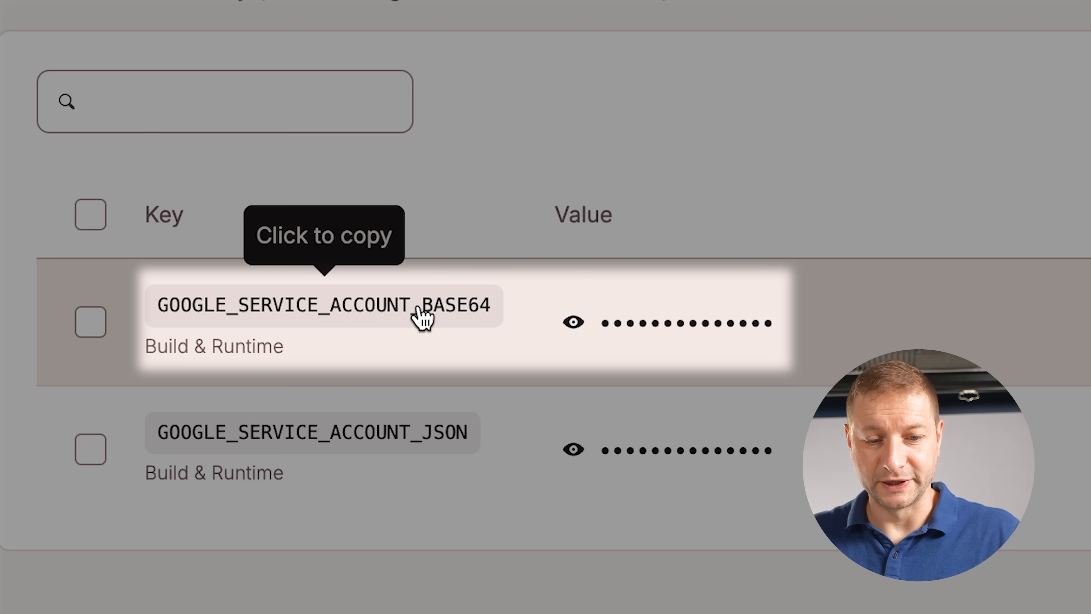
scroll("down", 3)
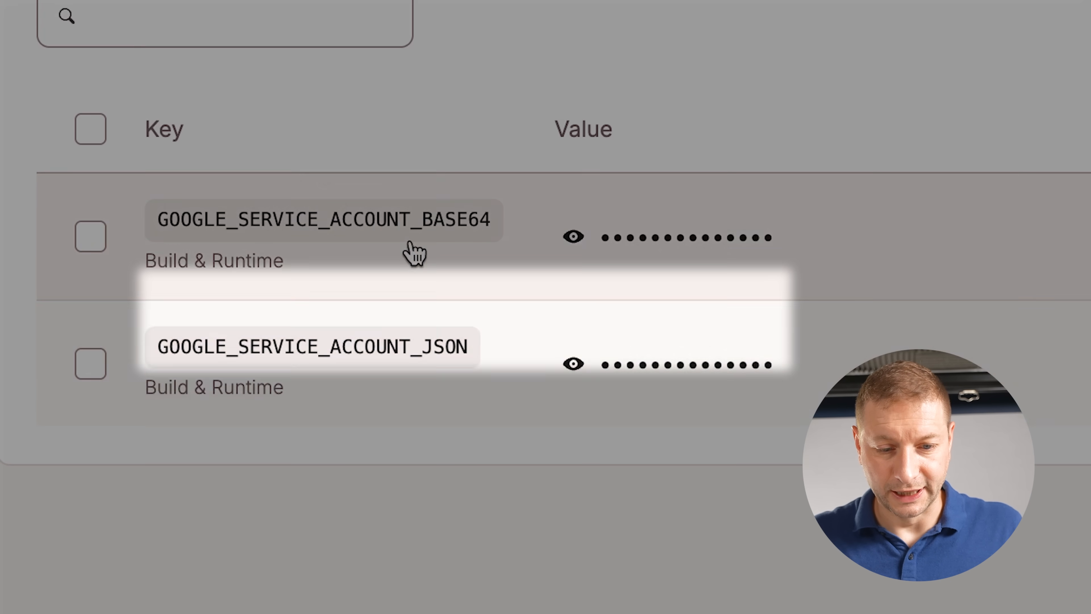
left_click(121, 304)
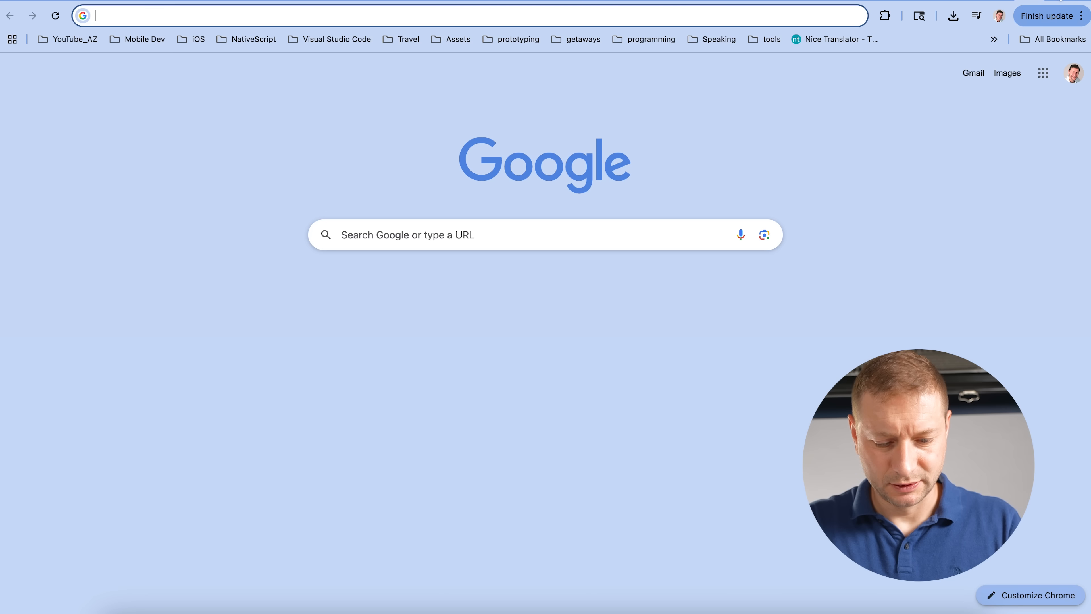
Look up alexziskind.com in GoDaddy's WHOIS tool and see it is taken
type("whois")
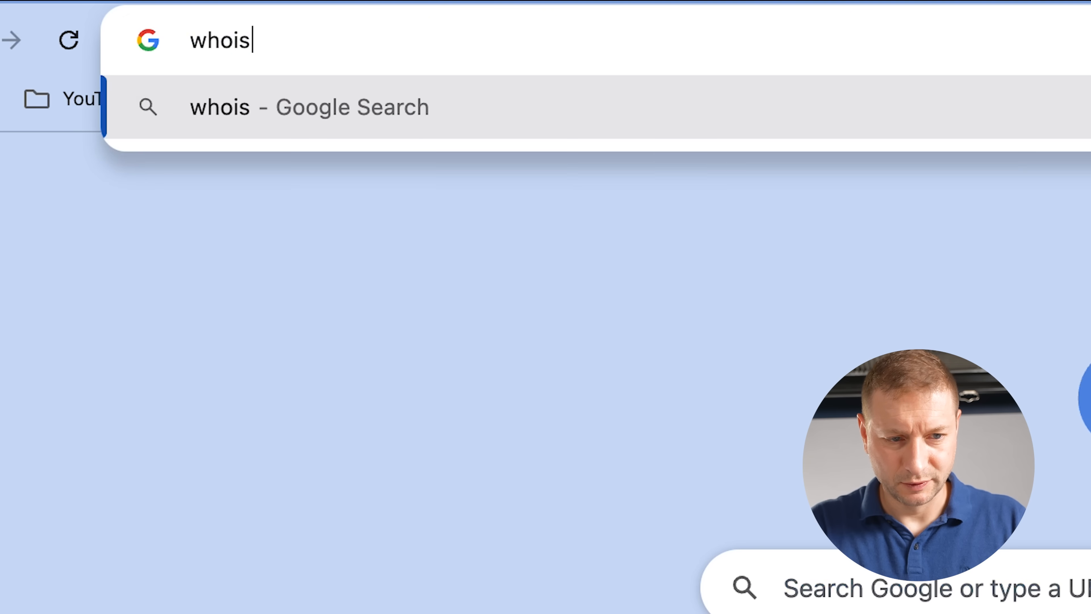
key("Return")
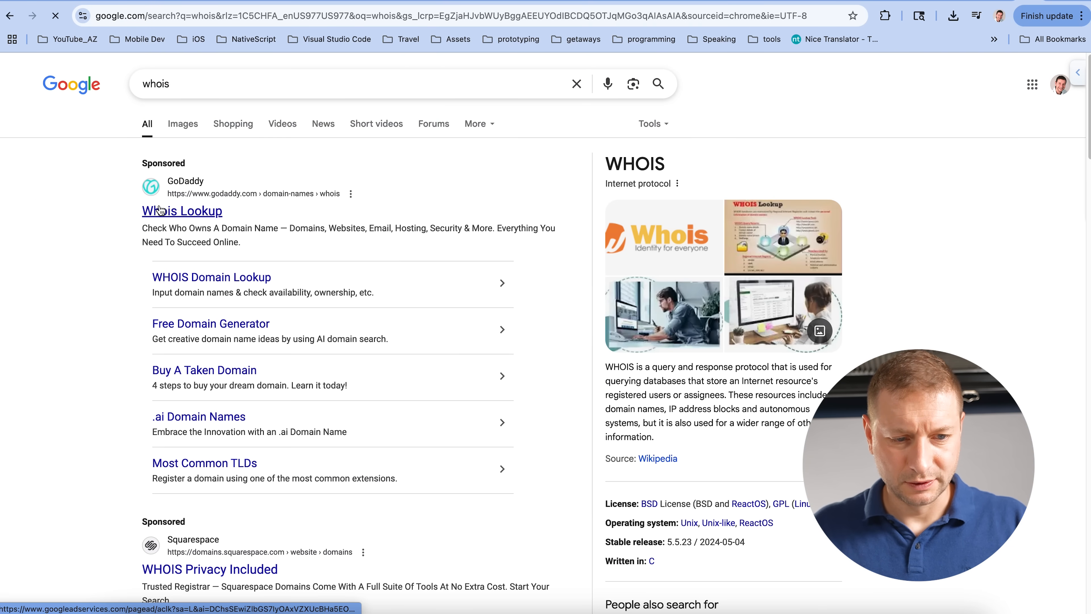
left_click(182, 211)
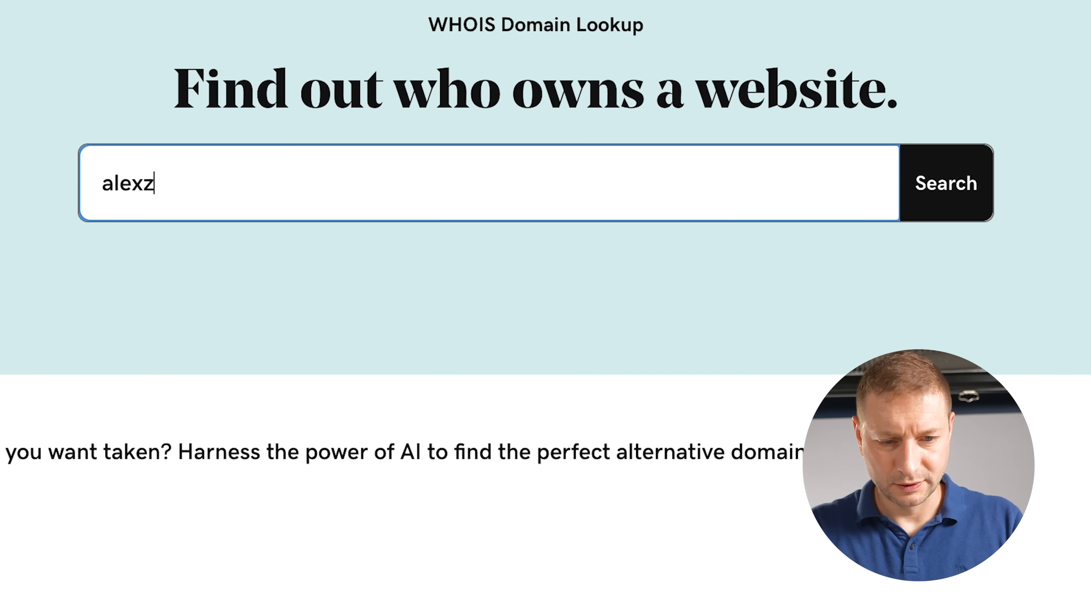
type("iskind.com")
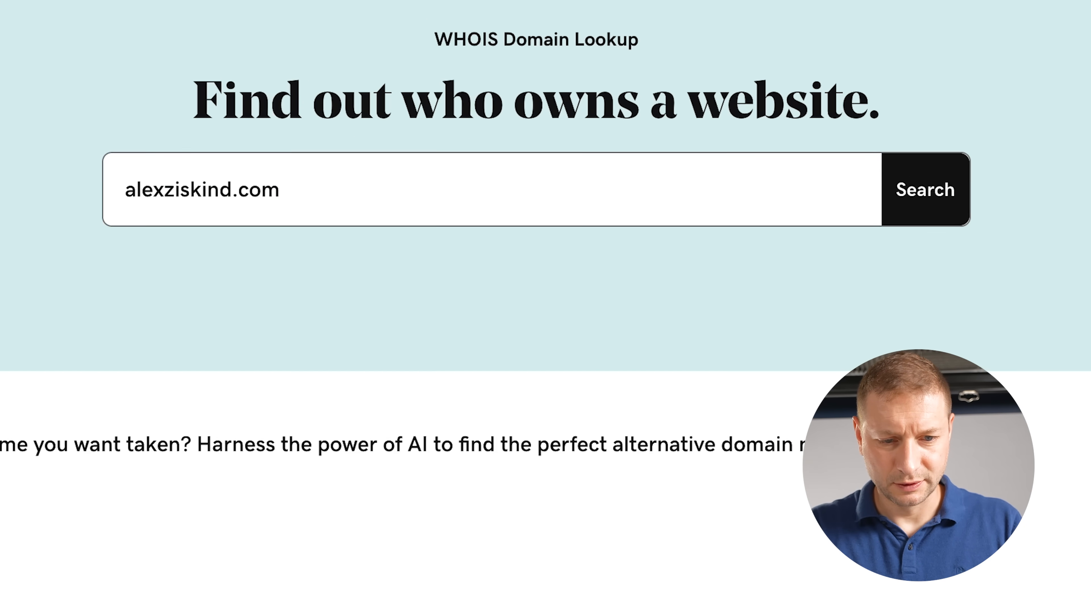
left_click(925, 189)
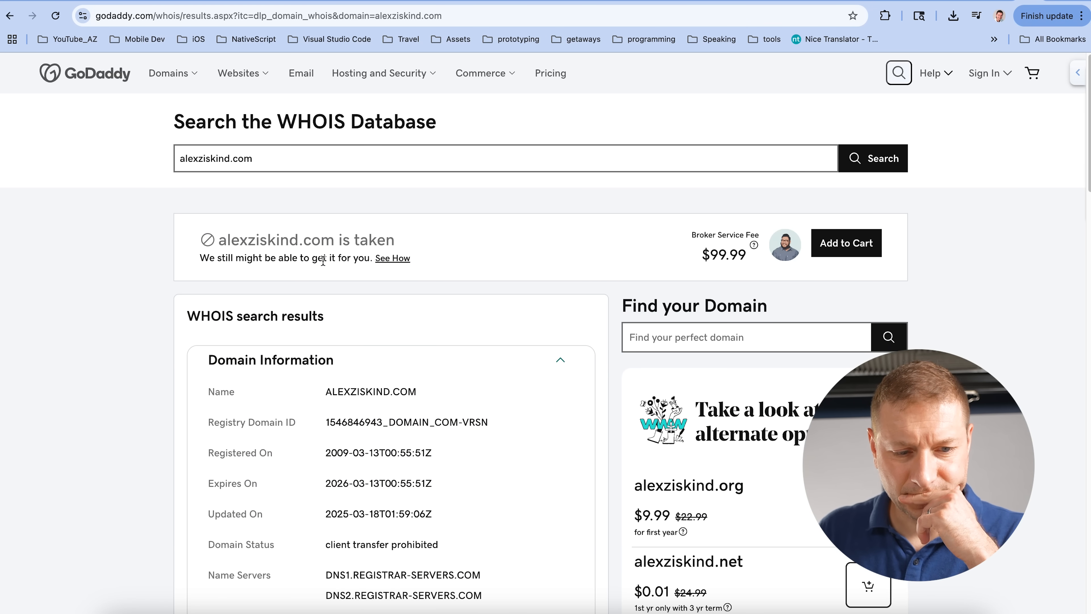
mouse_move(363, 301)
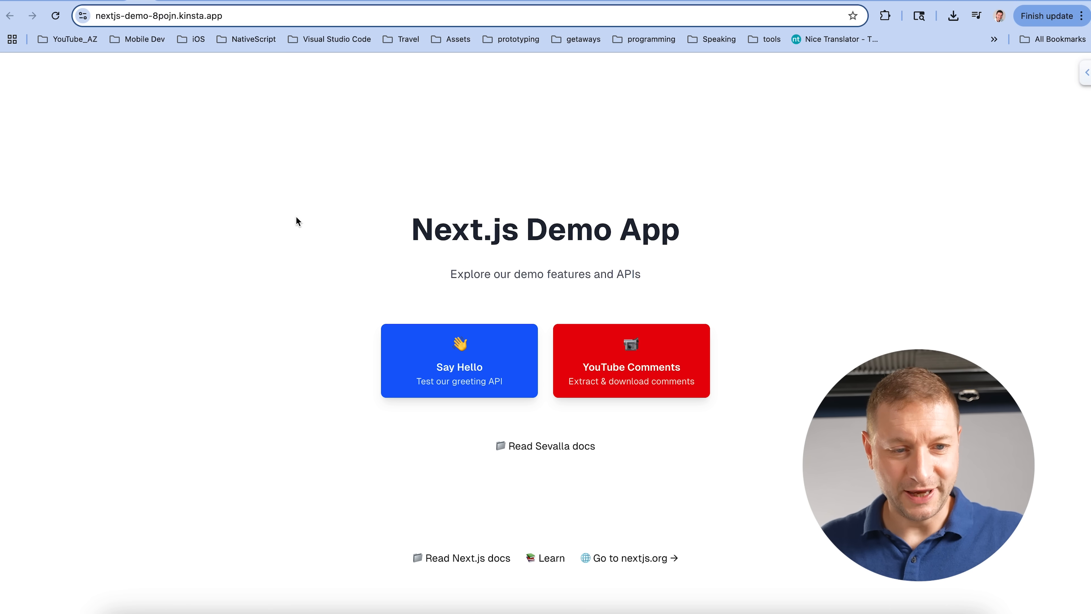
Check the YouTube Comments tool's Max Comments dropdown offers limits up to 10,000
left_click(630, 359)
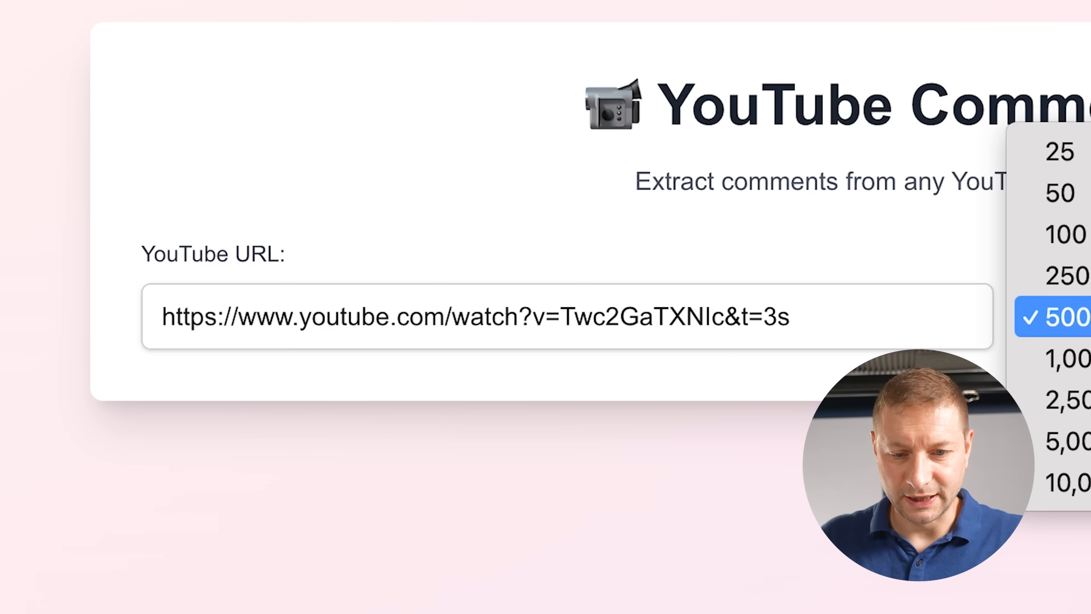
left_click(790, 317)
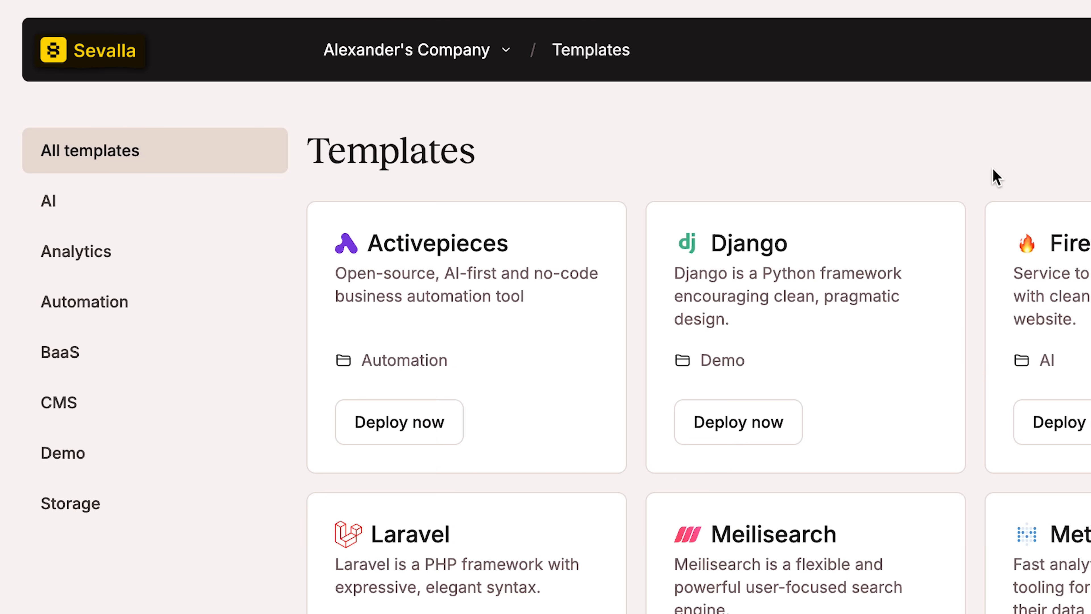
Scroll the All templates grid to Laravel, Meilisearch, Next.js and PocketBase
scroll("down", 3)
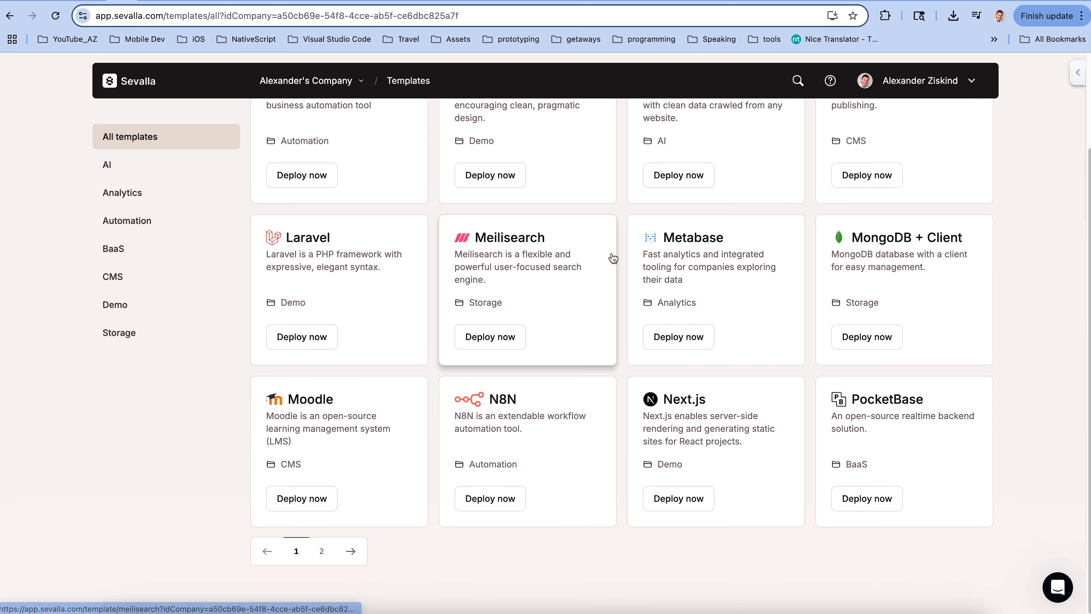